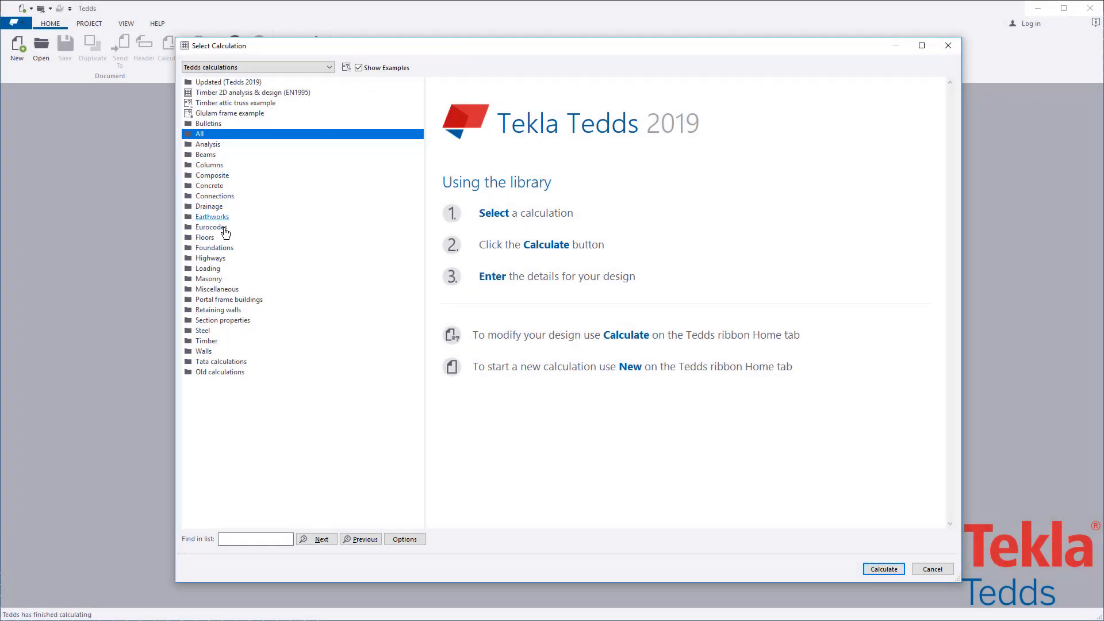
# Step: Select Timber joist design (EN1995) under Eurocodes, after previewing the clear span example output
pyautogui.click(211, 227)
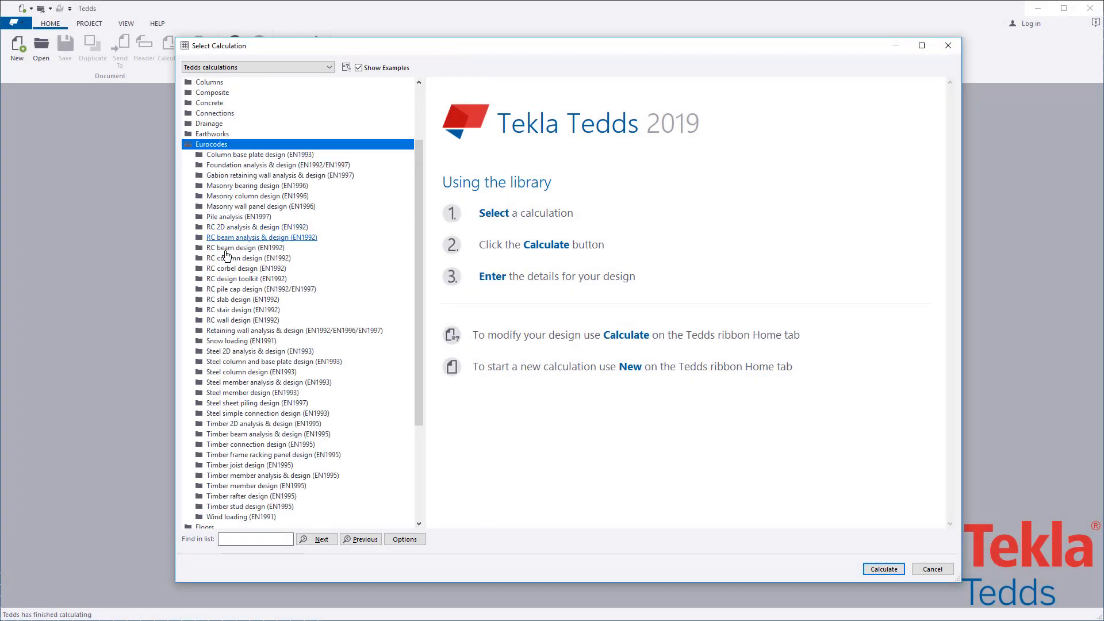
pyautogui.click(250, 464)
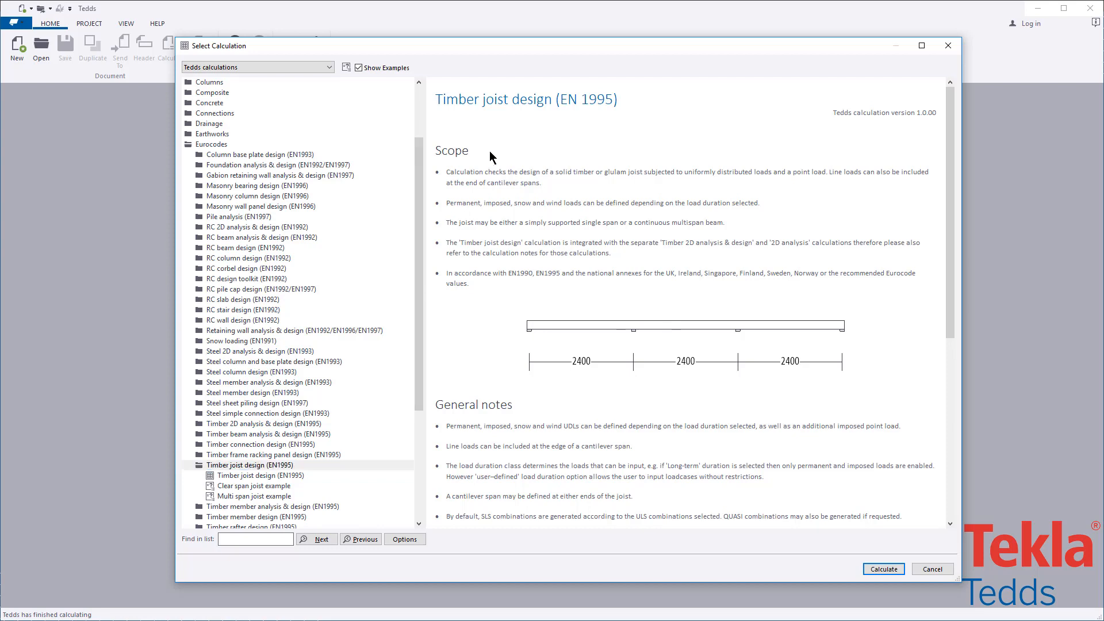
pyautogui.scroll(-3)
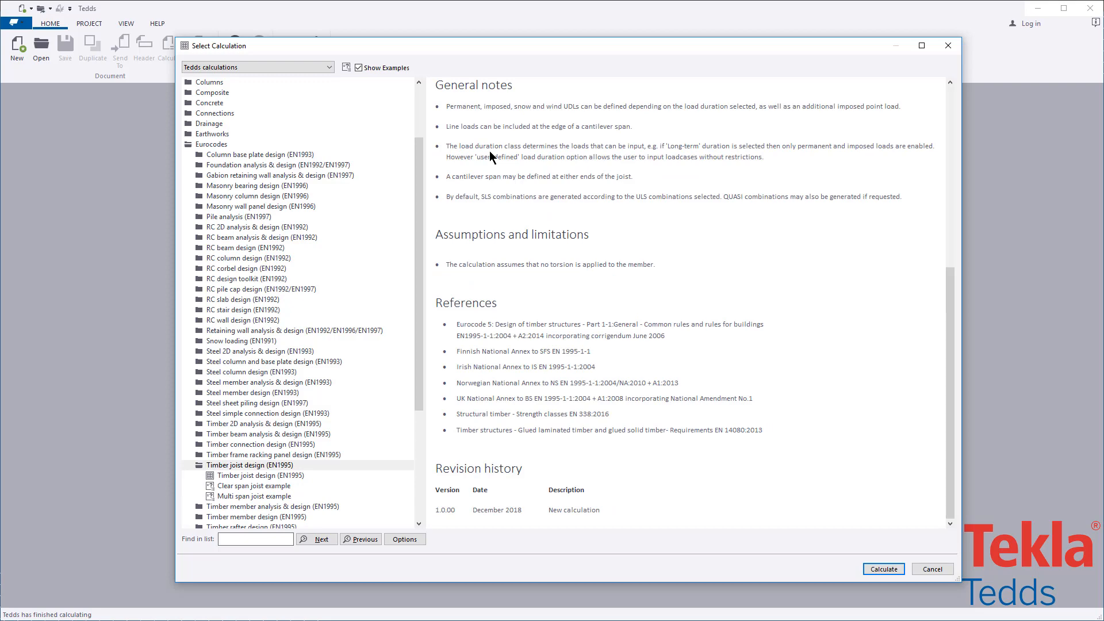
pyautogui.click(253, 485)
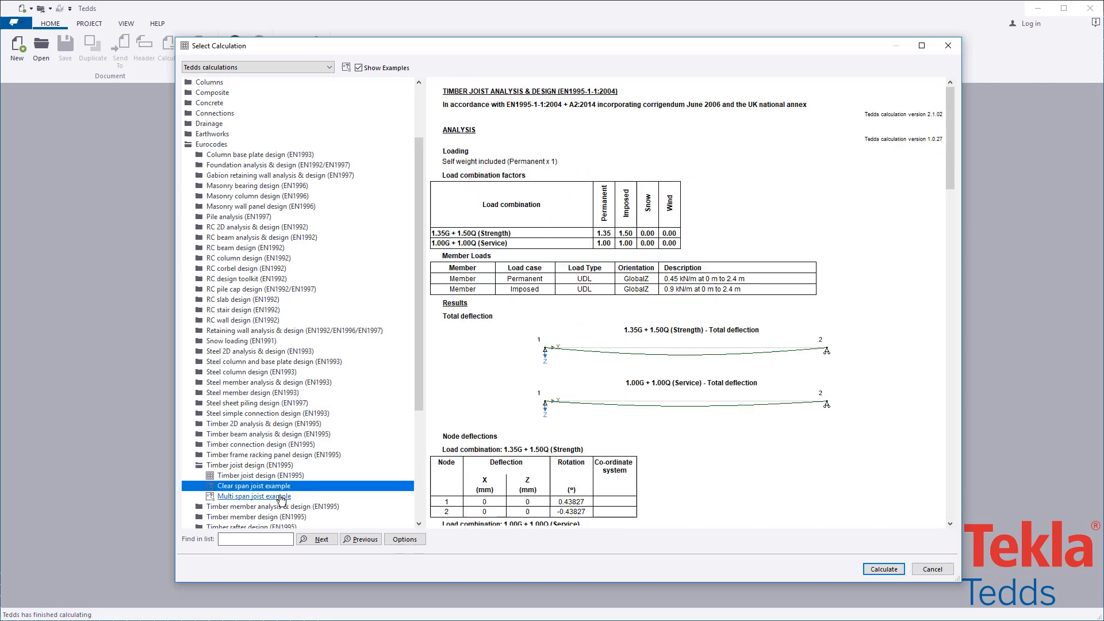
pyautogui.click(257, 475)
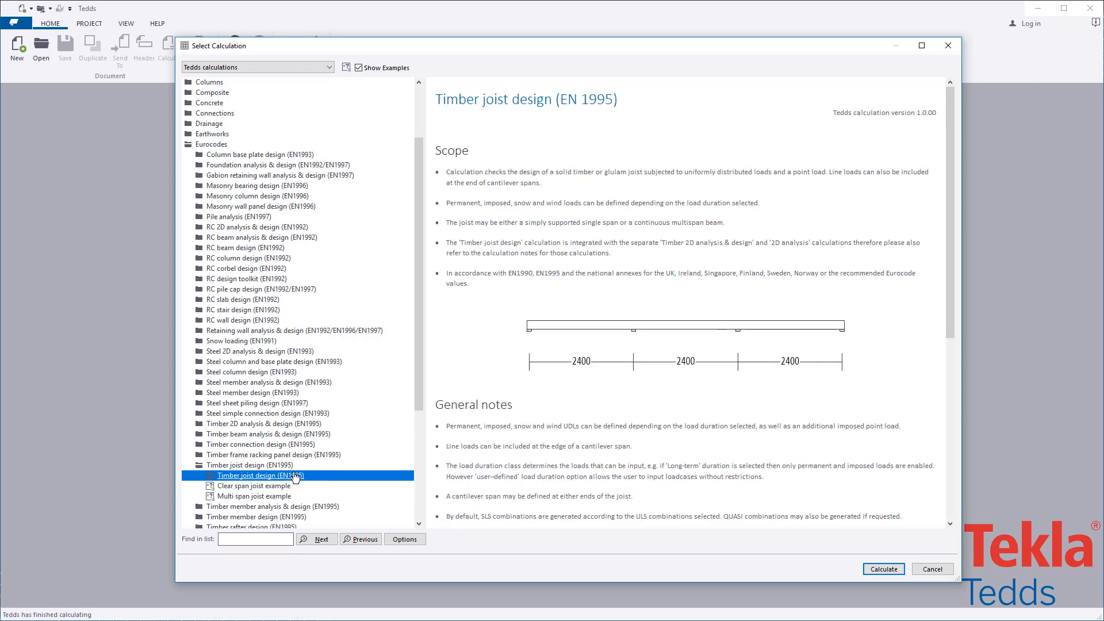
pyautogui.moveTo(883, 570)
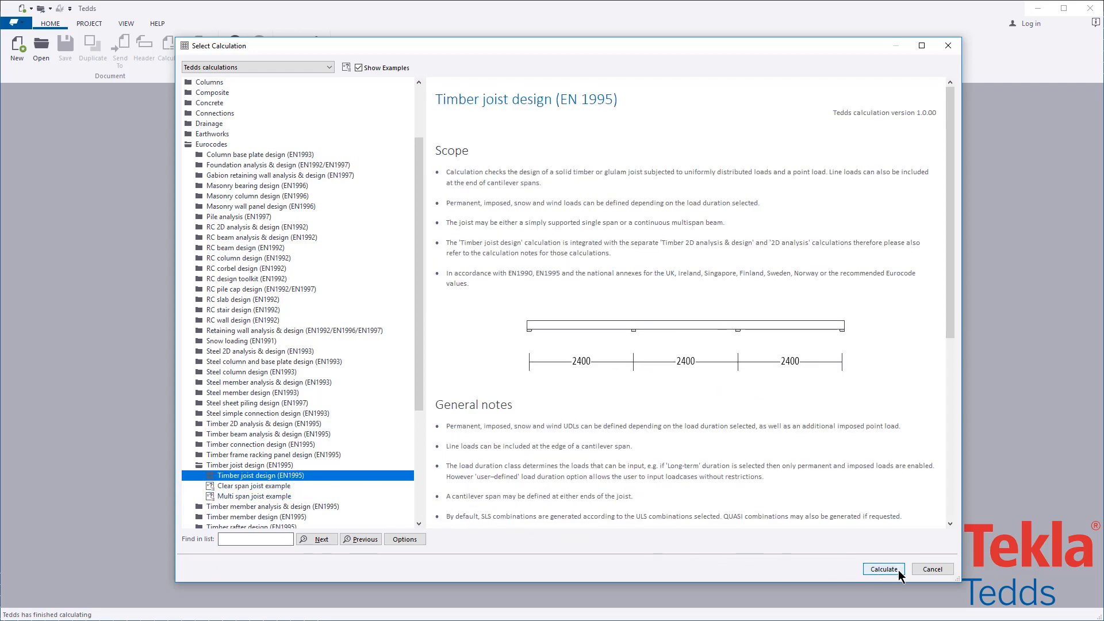
# Step: Launch the calculation, keep bearing at 100 mm and reduce the joist to one span
pyautogui.click(882, 569)
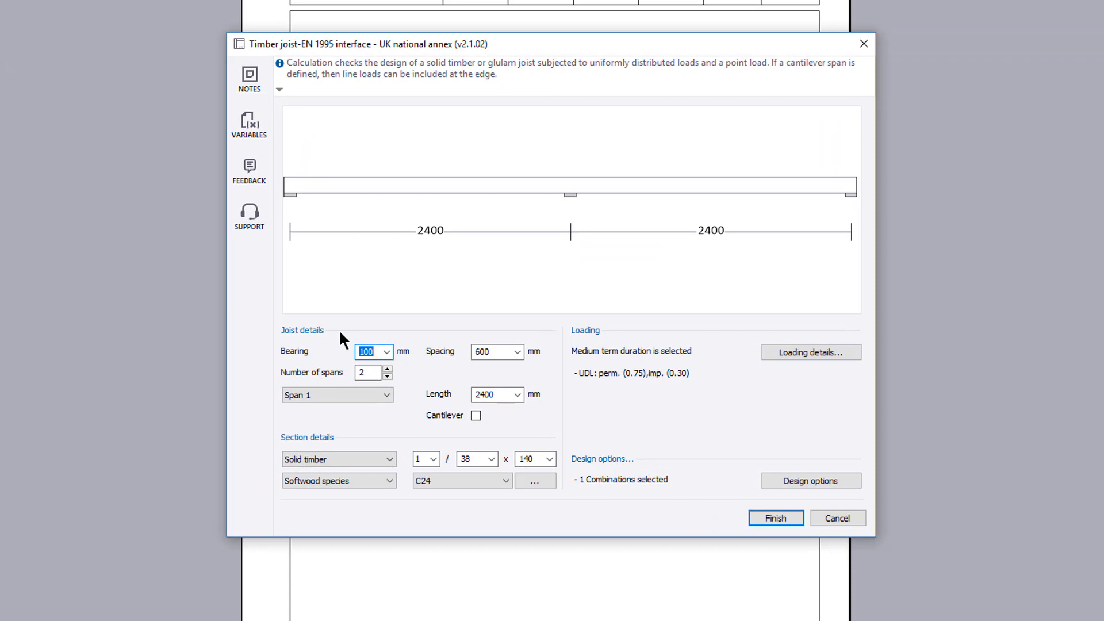
pyautogui.moveTo(359, 445)
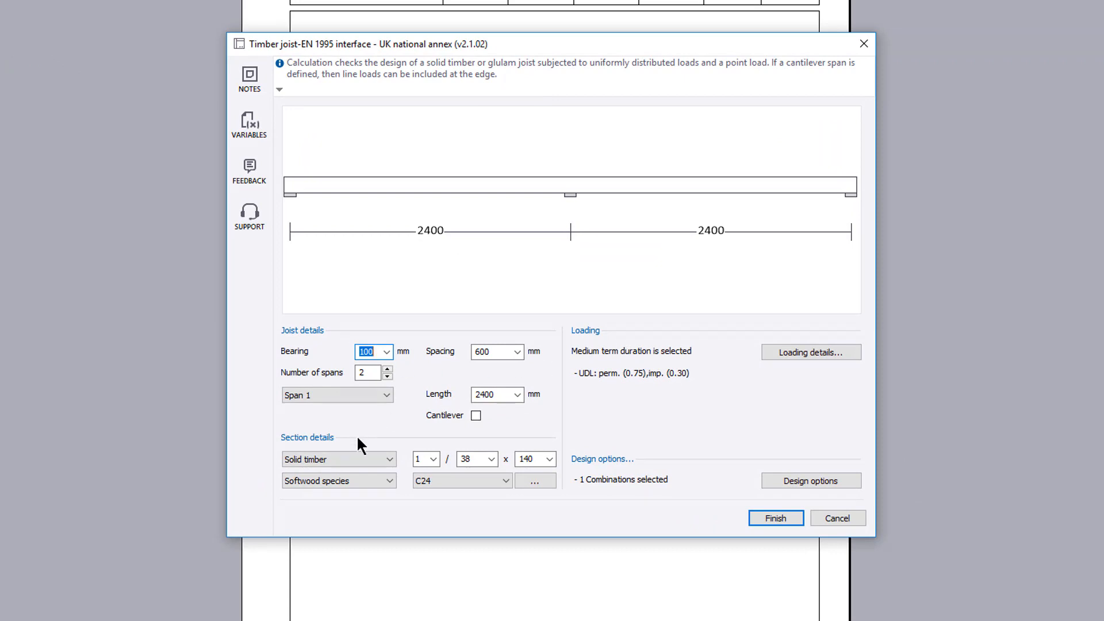
pyautogui.moveTo(660, 464)
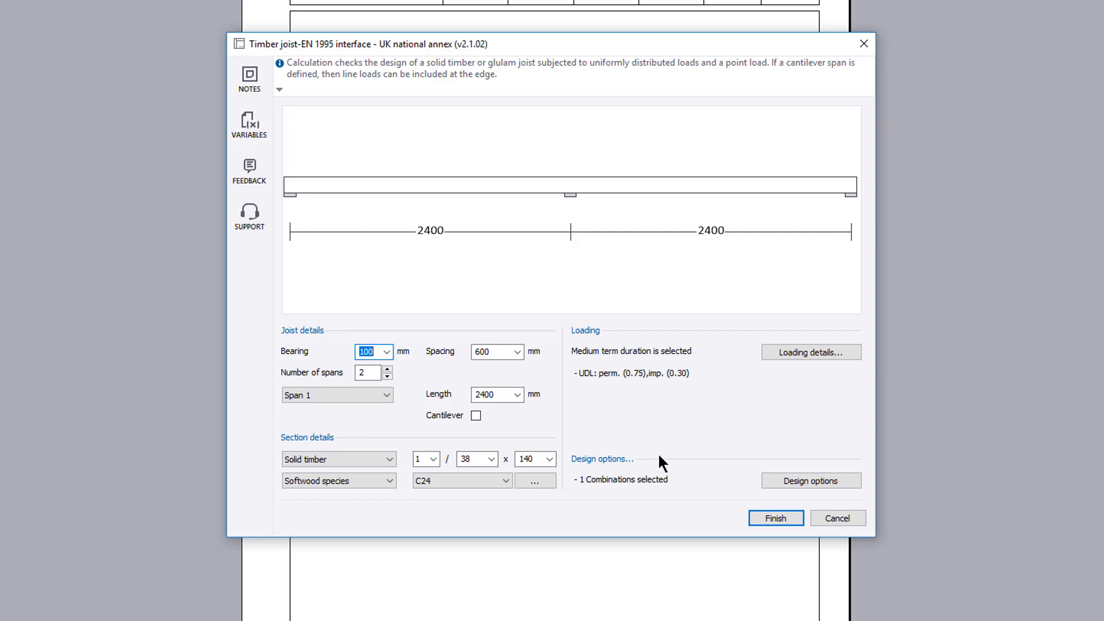
pyautogui.moveTo(571, 221)
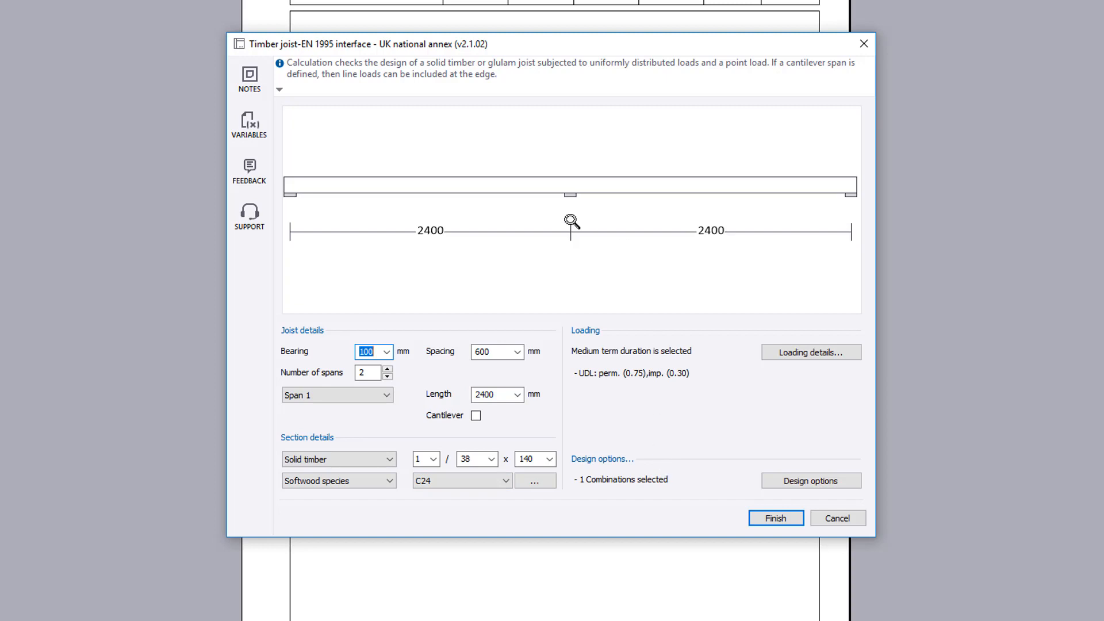
pyautogui.click(386, 352)
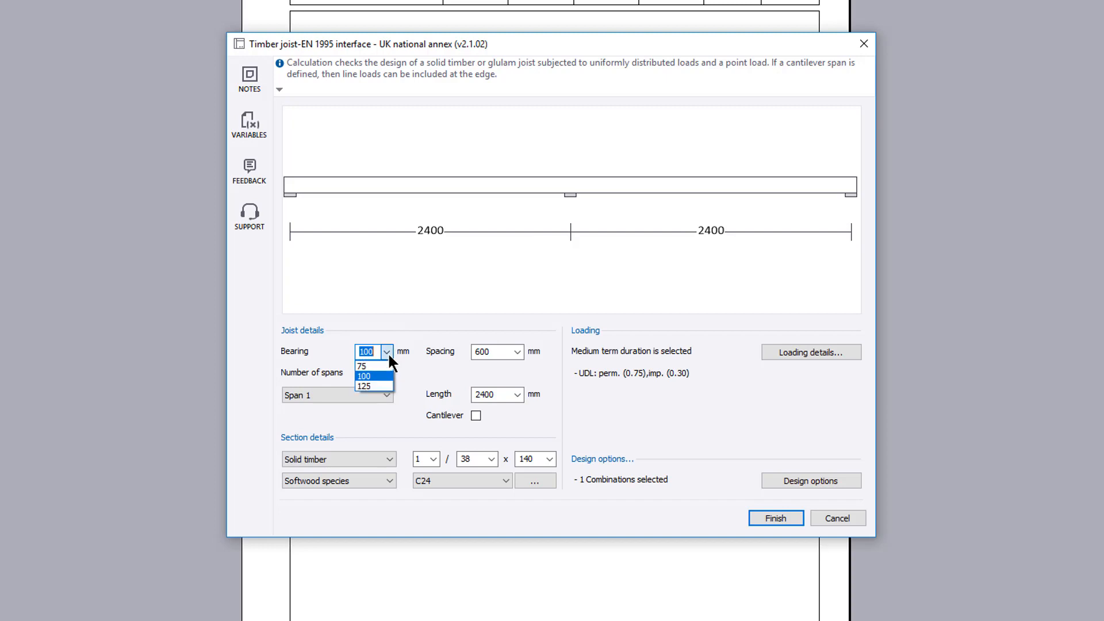
pyautogui.click(518, 352)
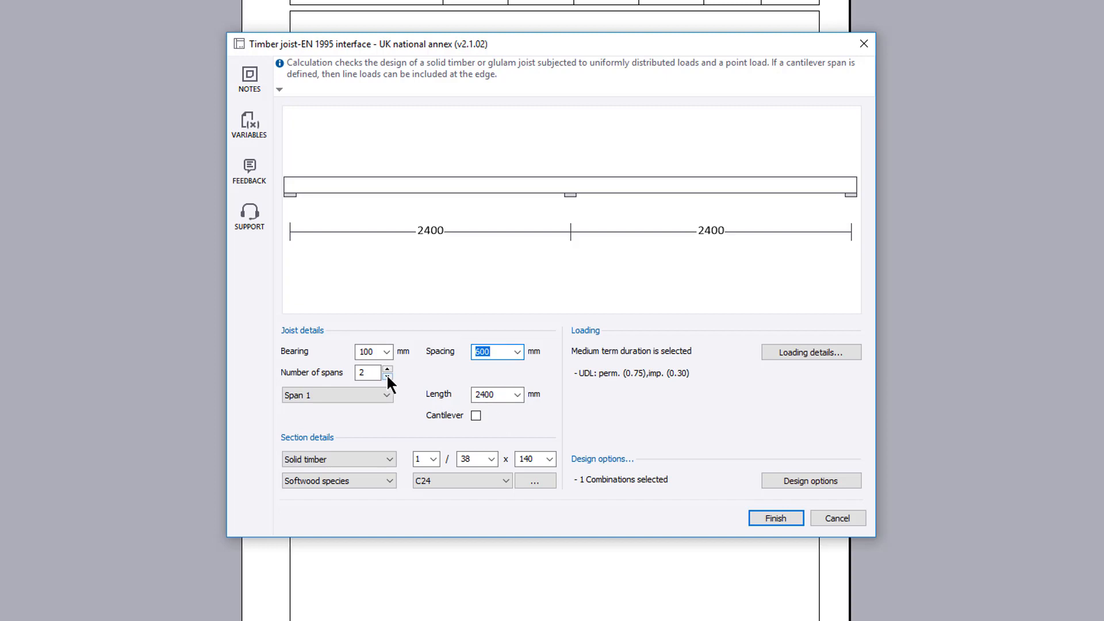
pyautogui.click(387, 375)
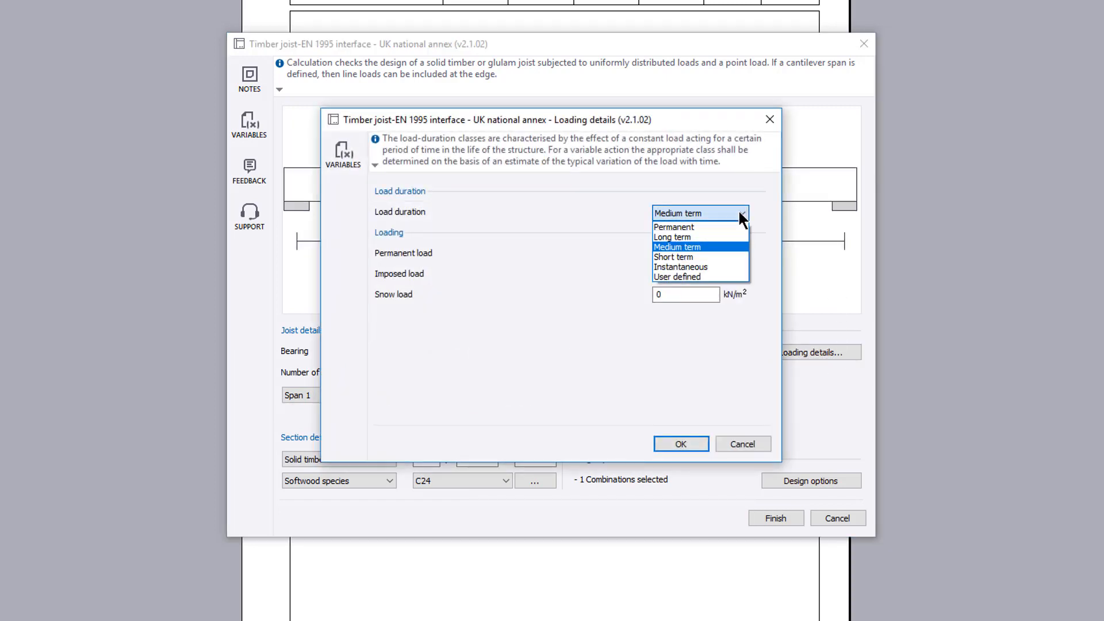
# Step: Set load duration to Long term and imposed load 1.5 kN/m², then confirm the loading details
pyautogui.click(676, 277)
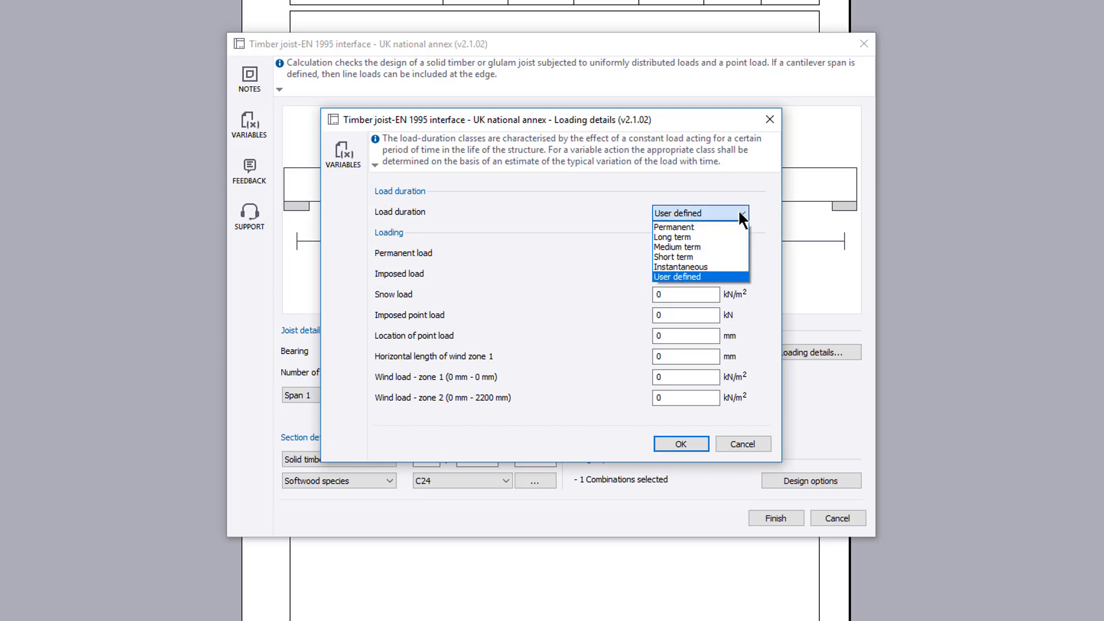
pyautogui.click(673, 226)
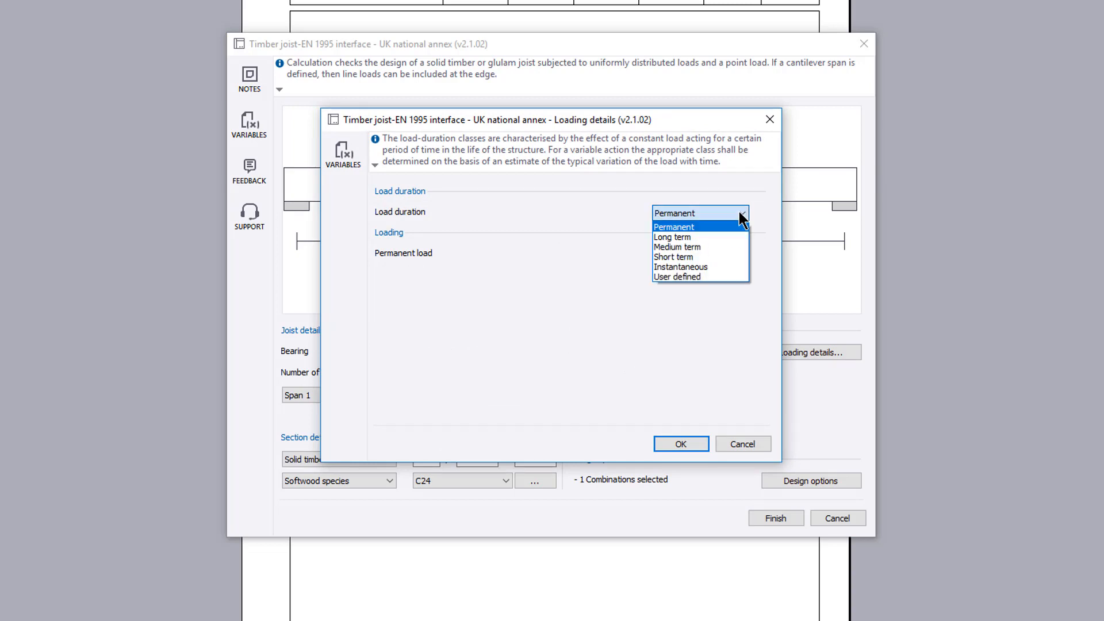
pyautogui.click(671, 237)
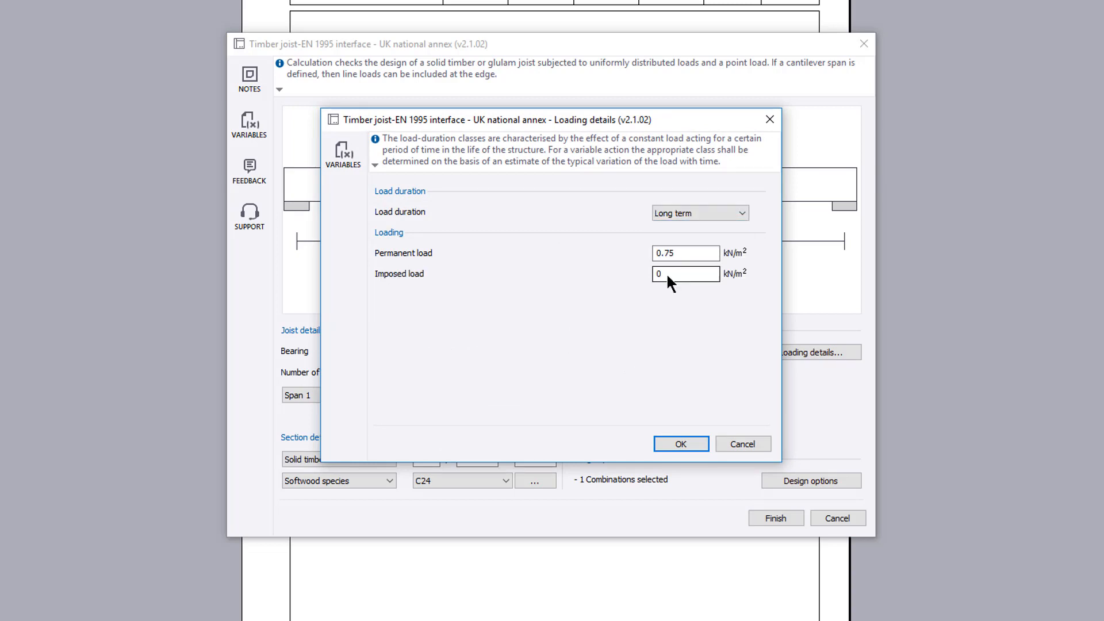
pyautogui.write('1.5')
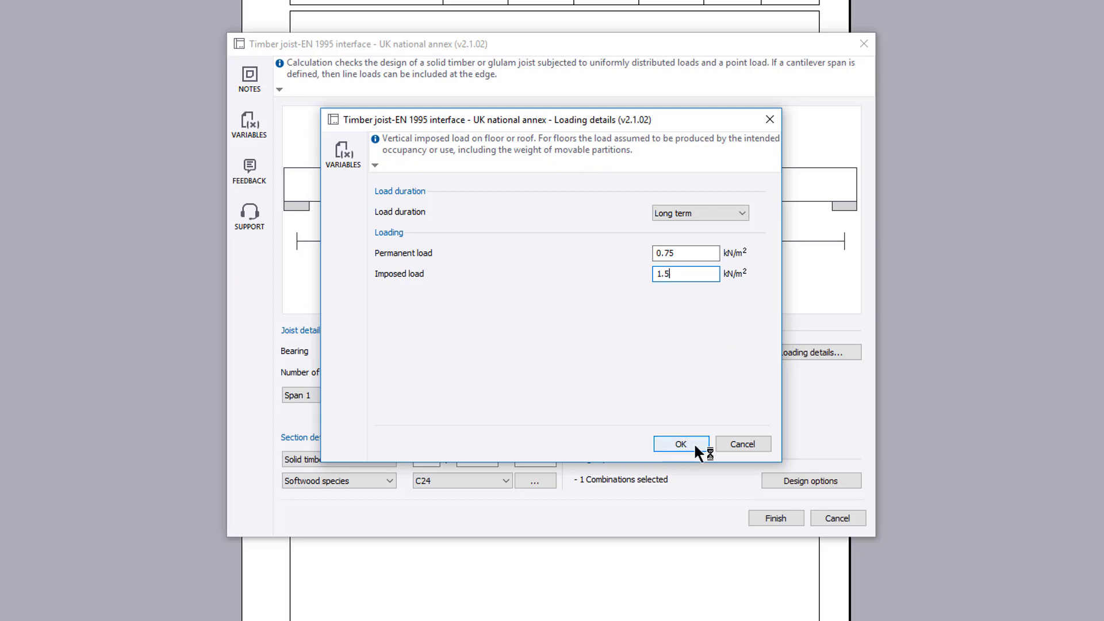
pyautogui.click(679, 444)
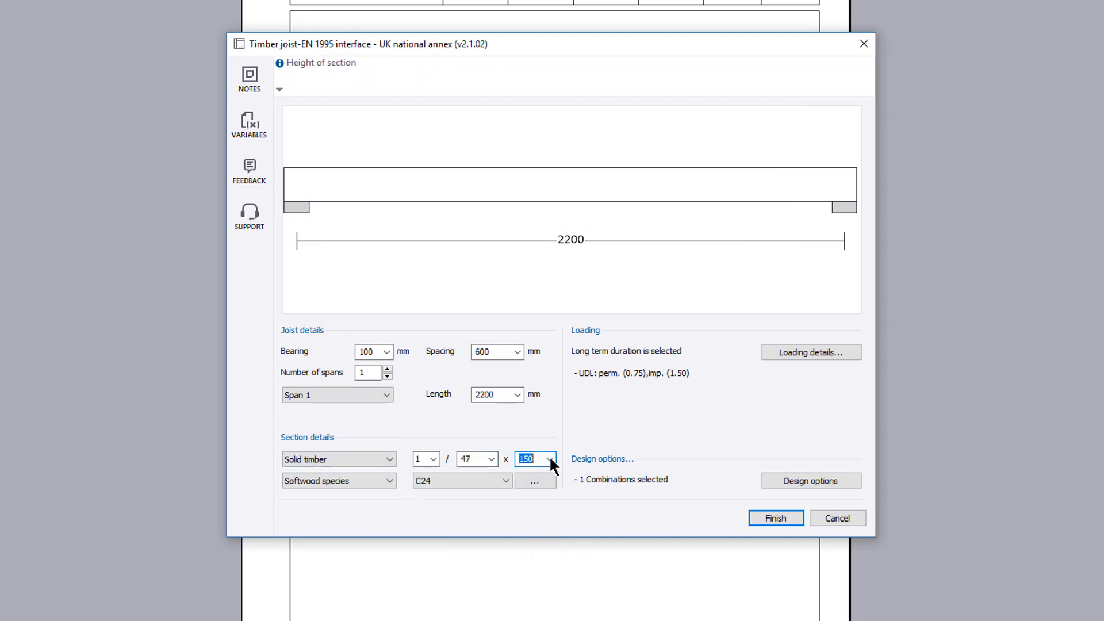
# Step: Keep the Softwood species and select strength class C24 from the data list
pyautogui.click(390, 481)
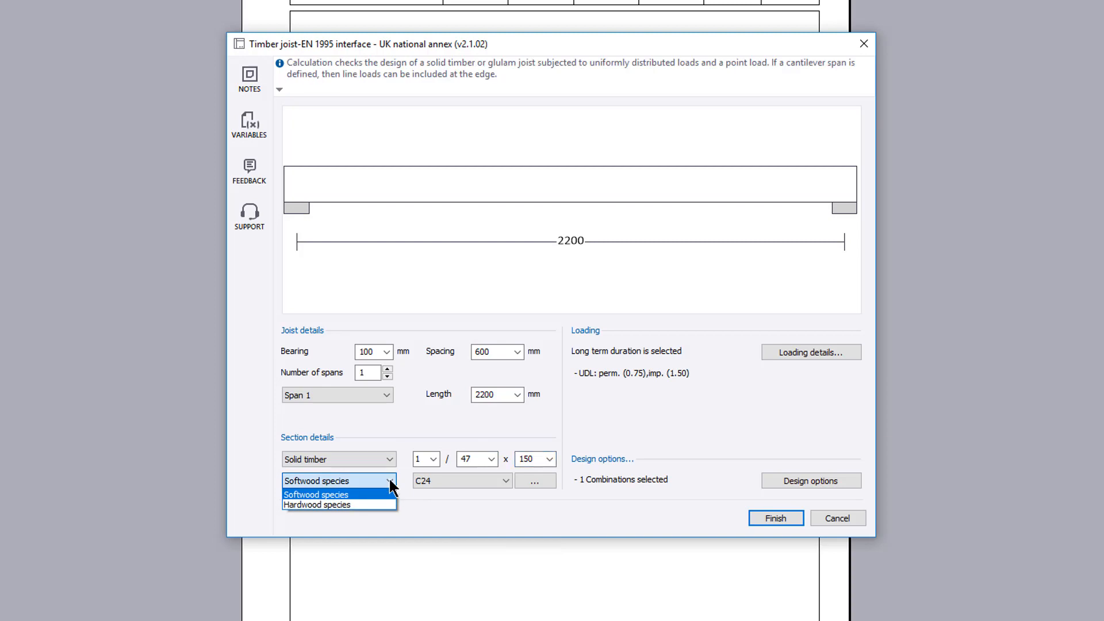
pyautogui.click(535, 481)
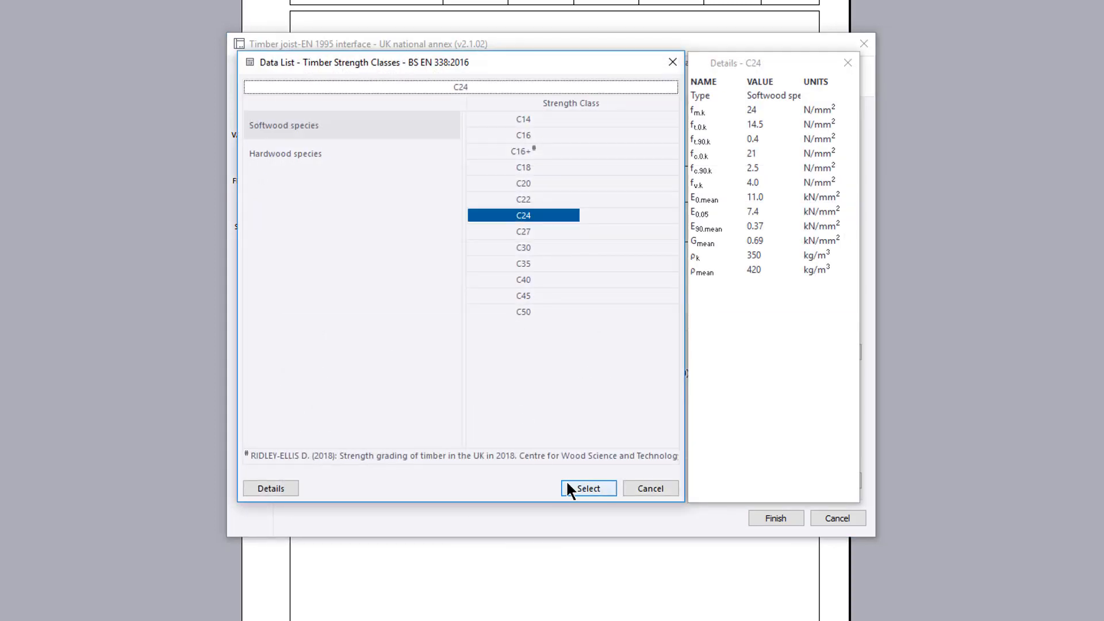
pyautogui.click(588, 488)
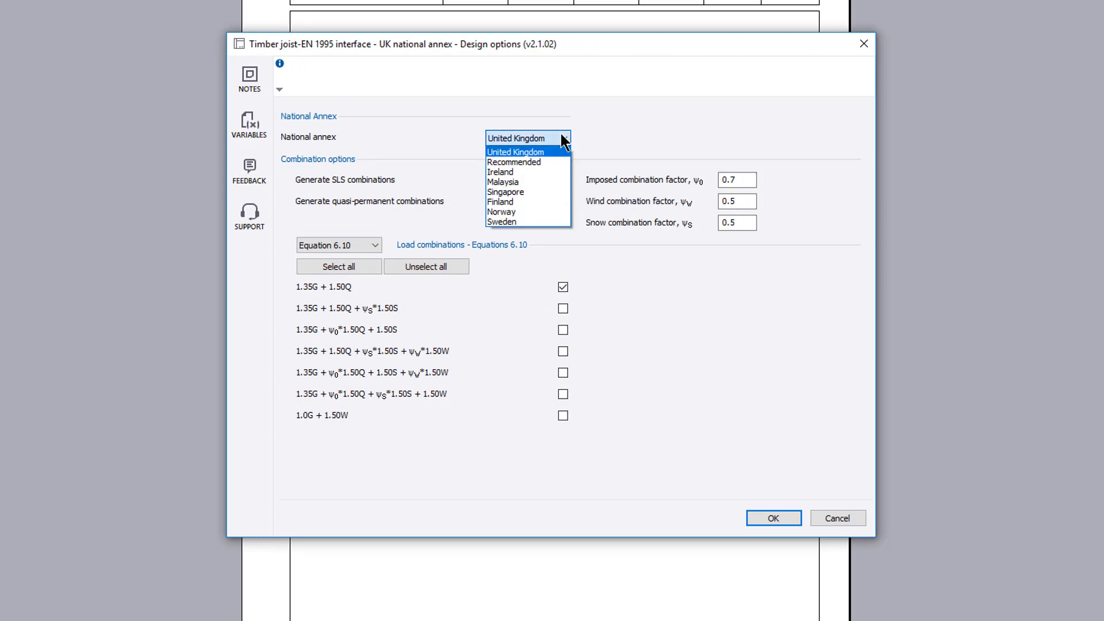
# Step: Keep the United Kingdom national annex and confirm the design options
pyautogui.click(515, 152)
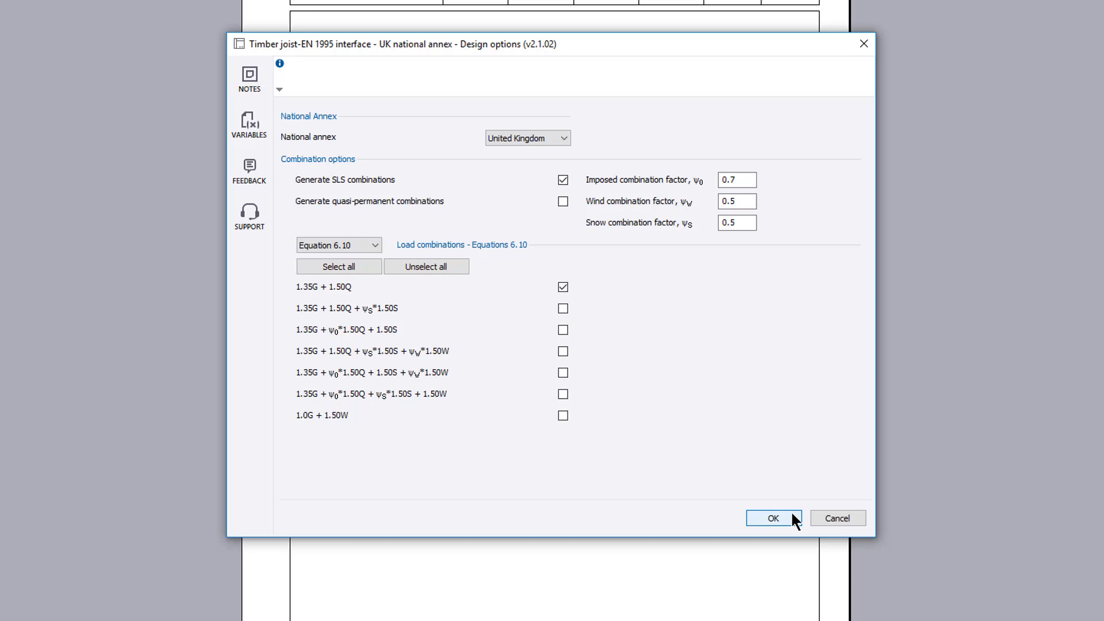
pyautogui.click(772, 517)
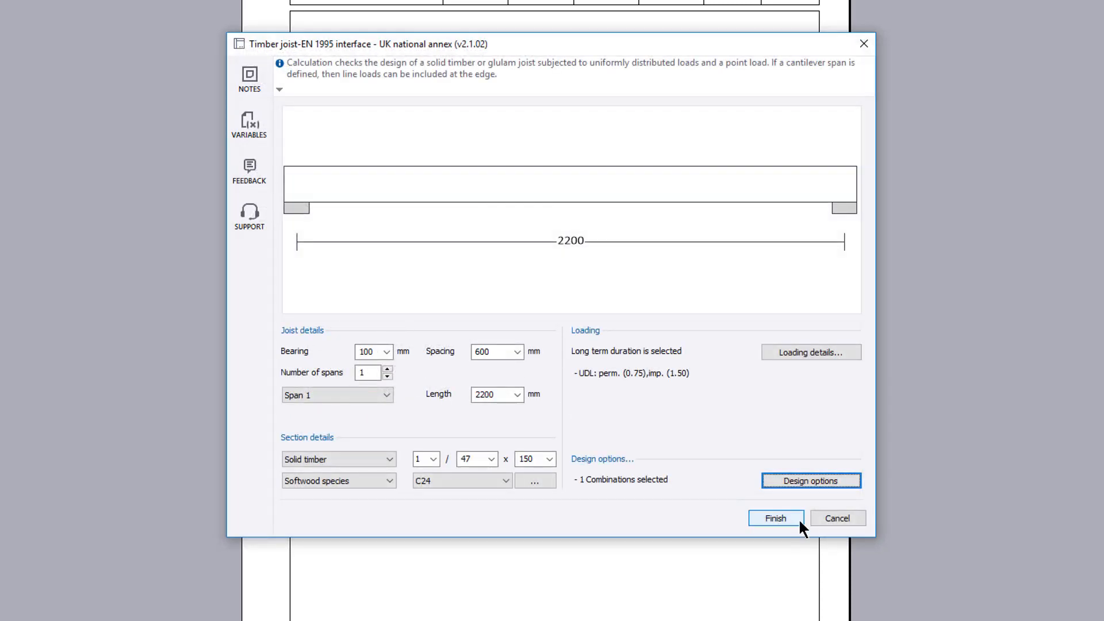
pyautogui.click(775, 519)
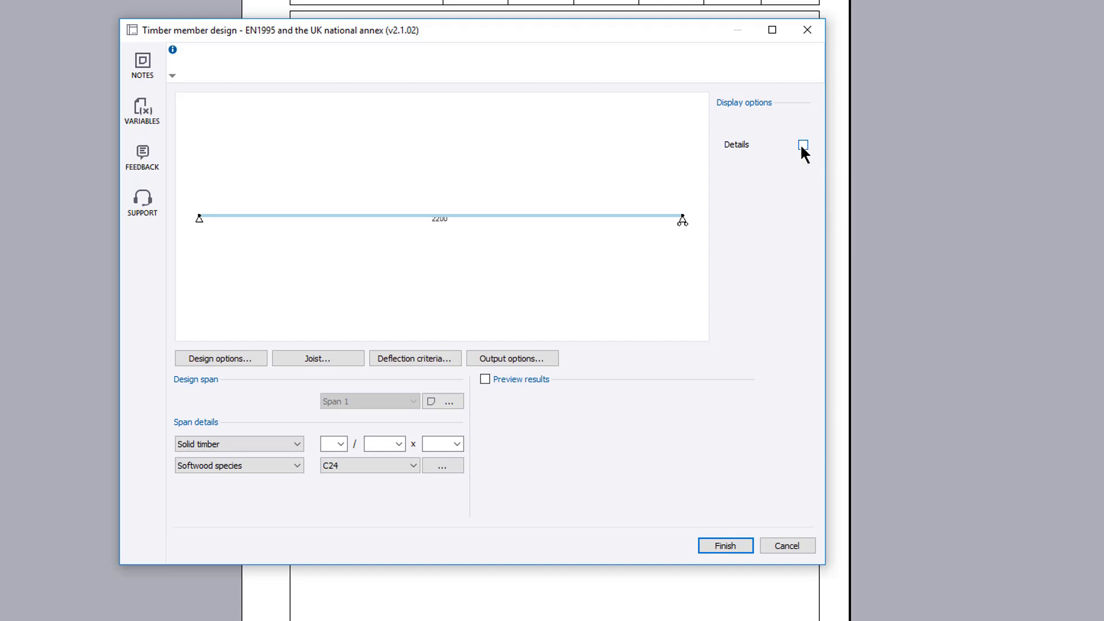
pyautogui.click(803, 146)
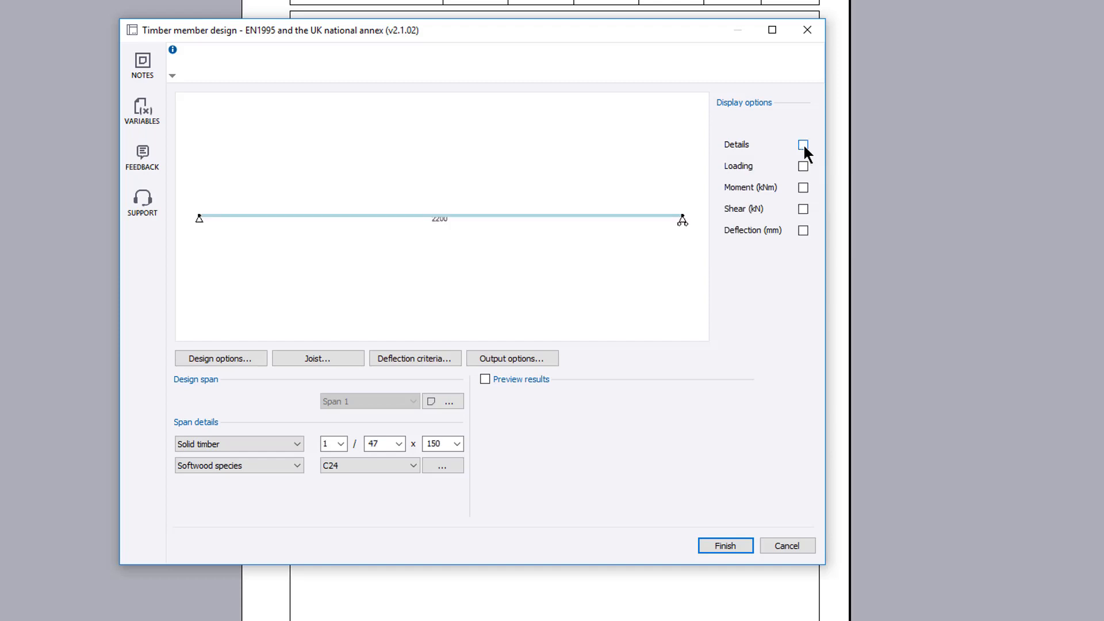
pyautogui.moveTo(804, 166)
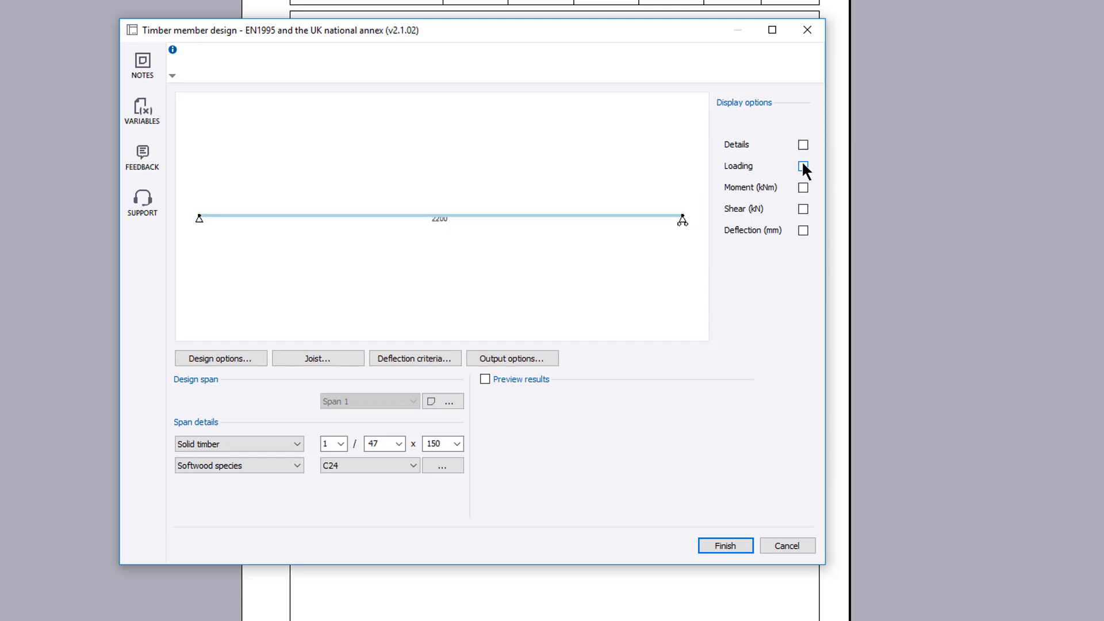
pyautogui.click(801, 187)
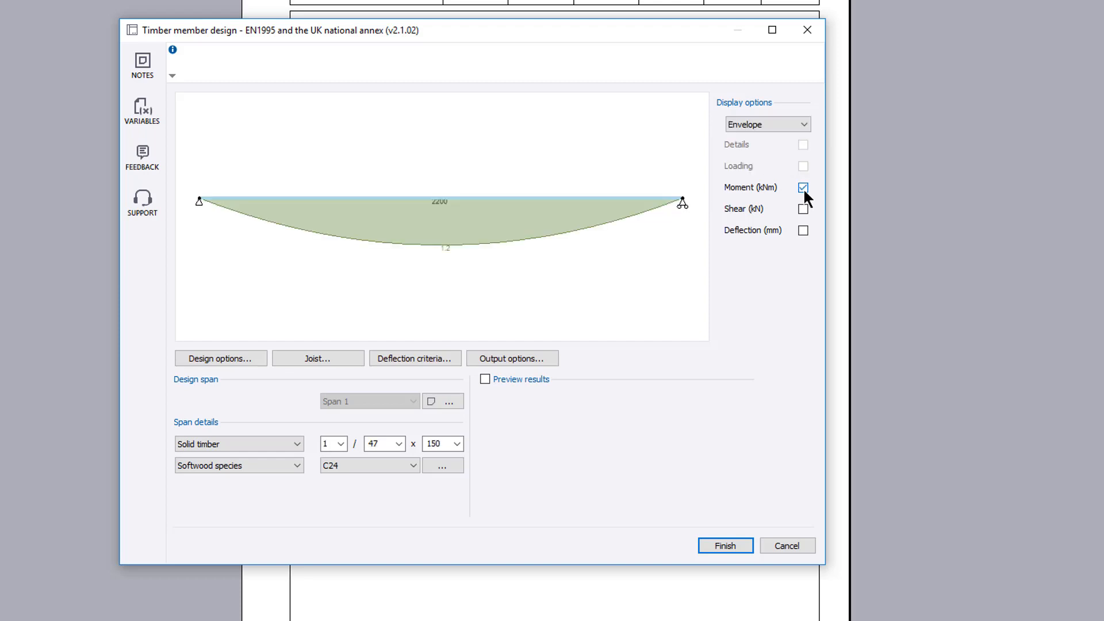
pyautogui.click(802, 208)
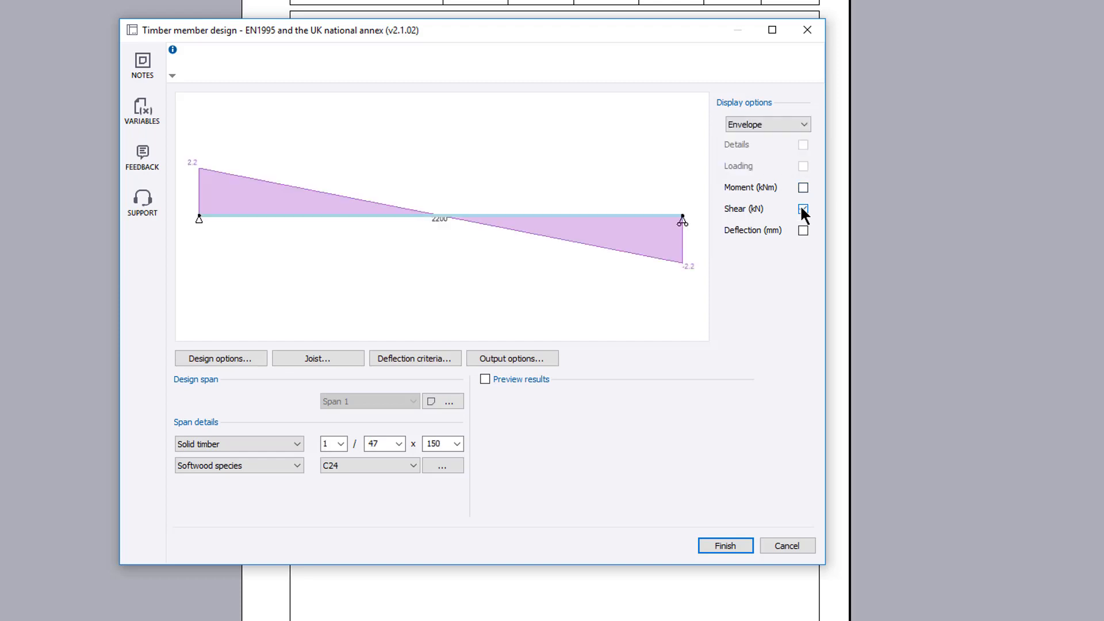
pyautogui.click(802, 208)
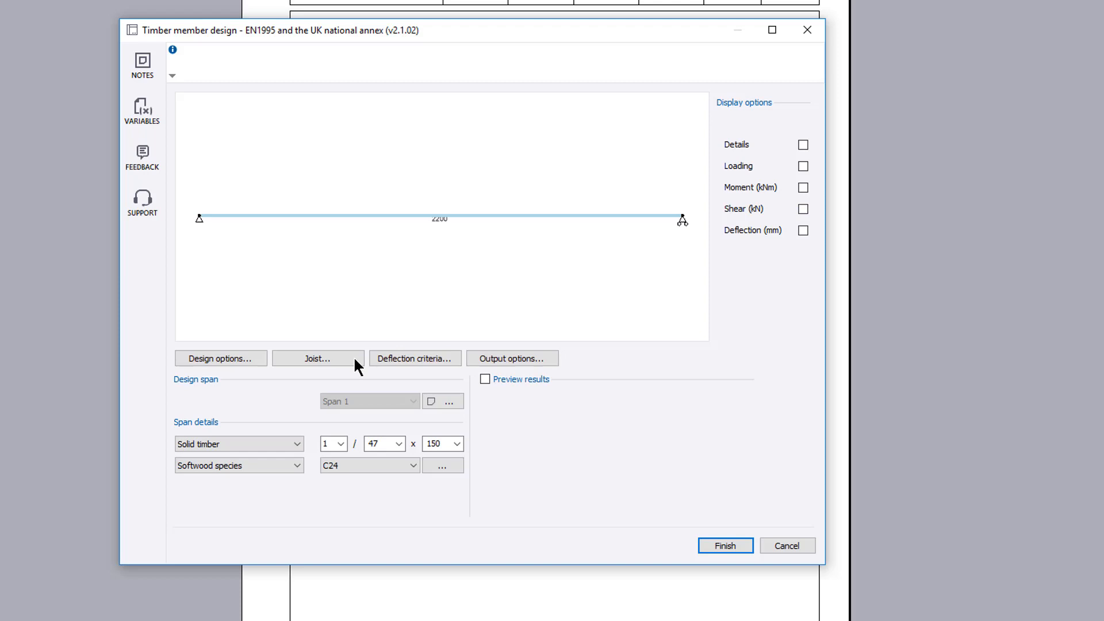
pyautogui.click(317, 358)
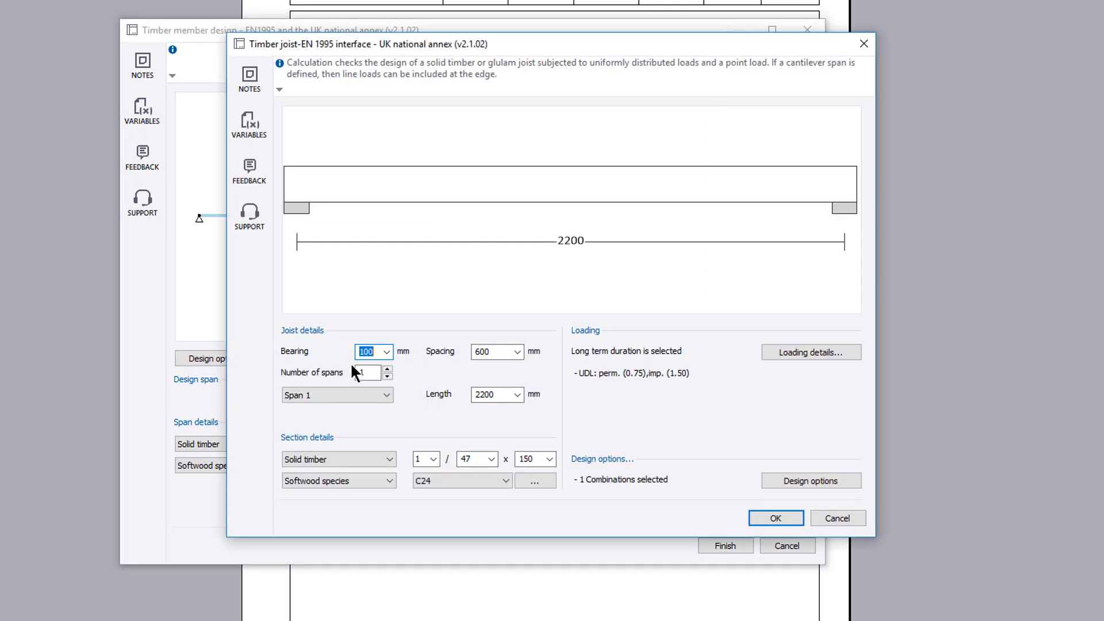
pyautogui.moveTo(775, 519)
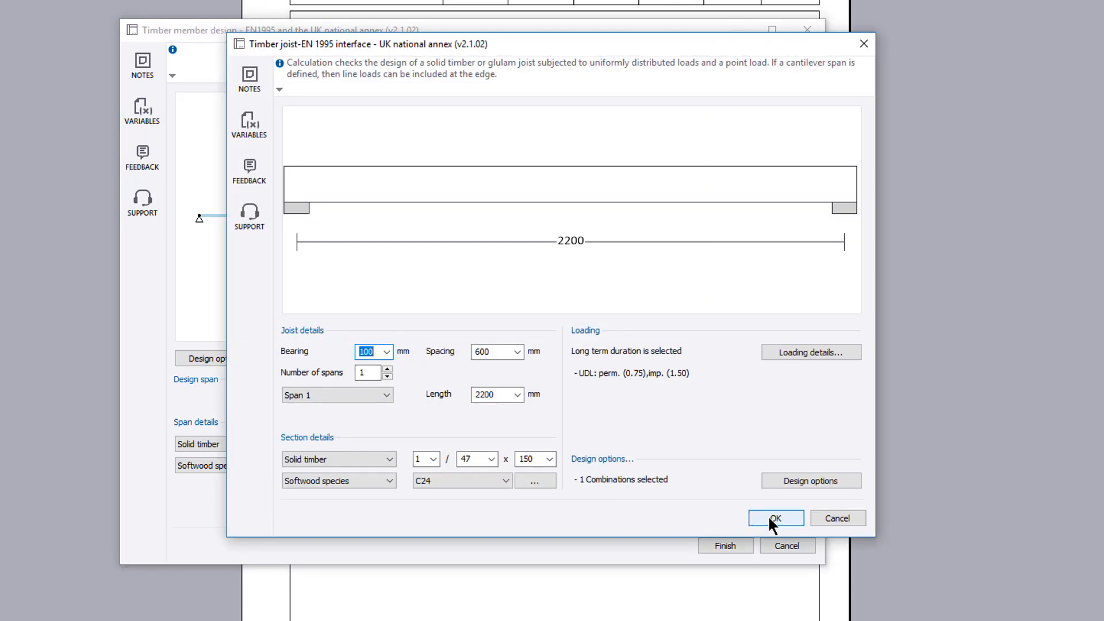
pyautogui.click(775, 518)
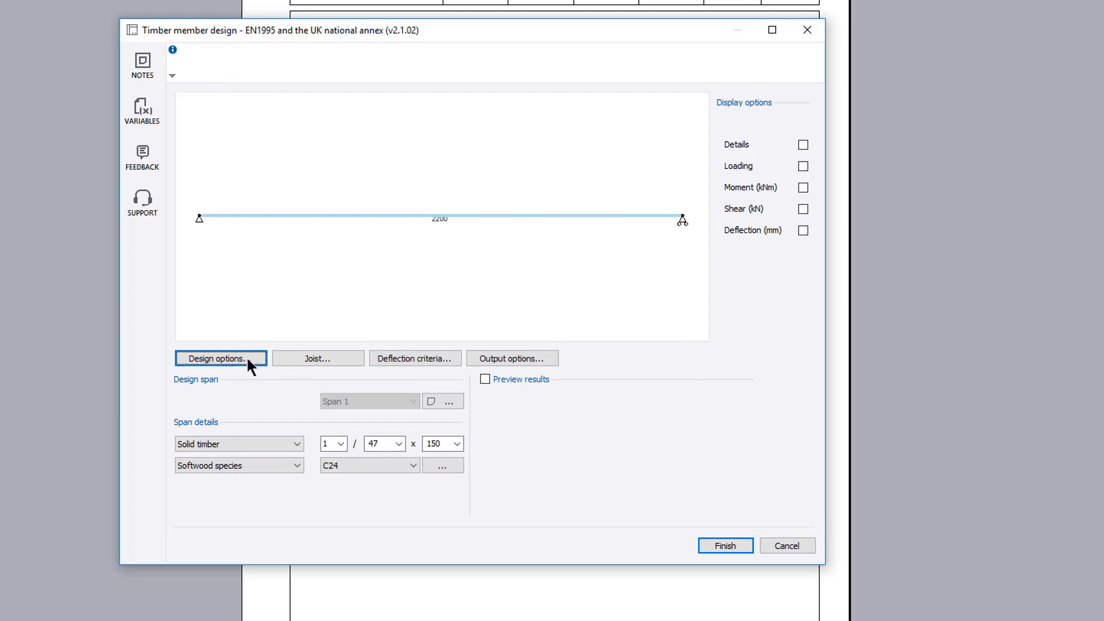
# Step: Mark the compressive edge restrained, choose a Bottom notch at bearing and confirm
pyautogui.click(220, 358)
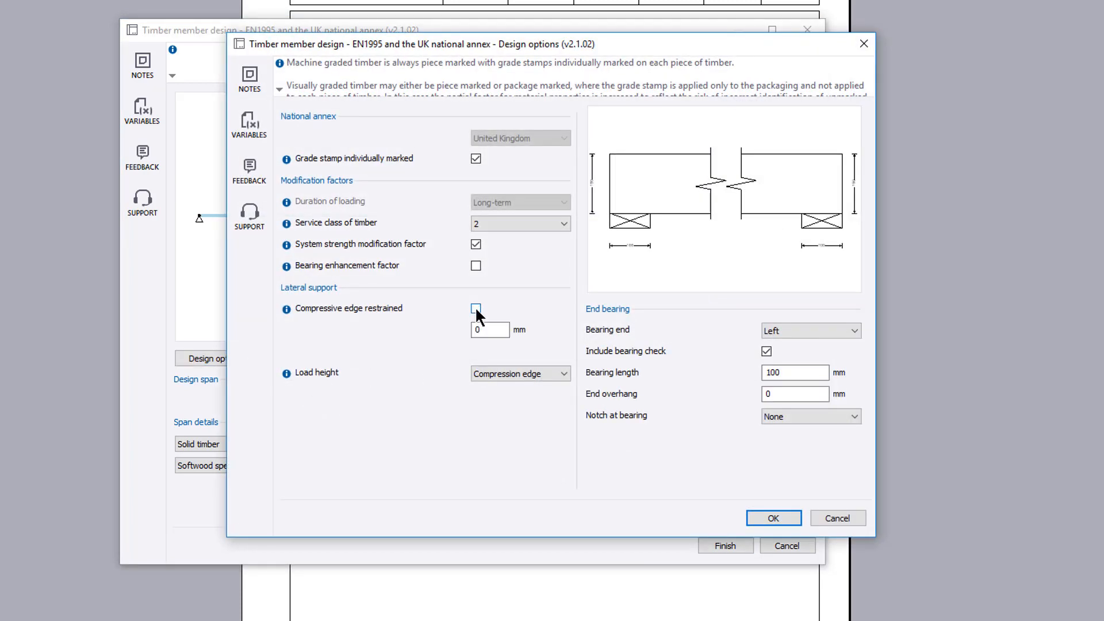
pyautogui.click(476, 308)
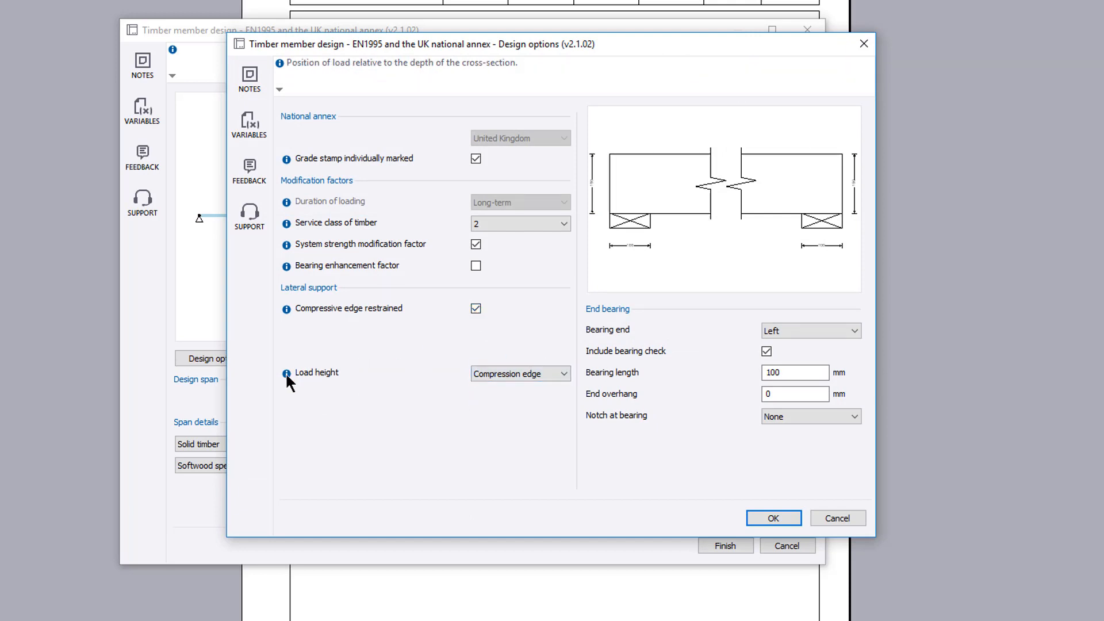
pyautogui.click(854, 416)
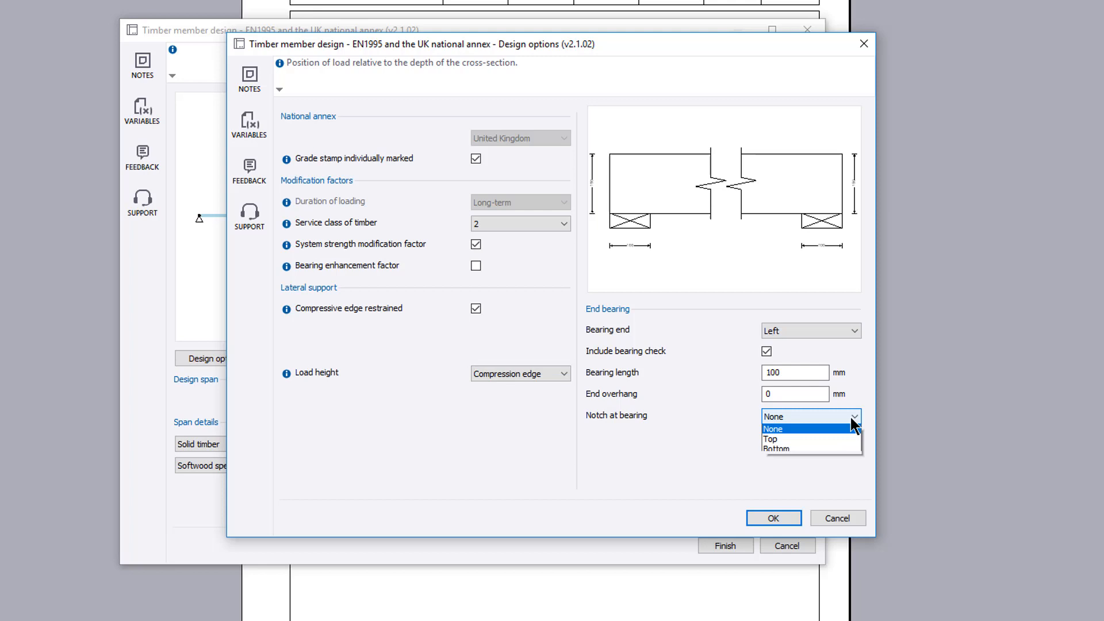
pyautogui.click(775, 448)
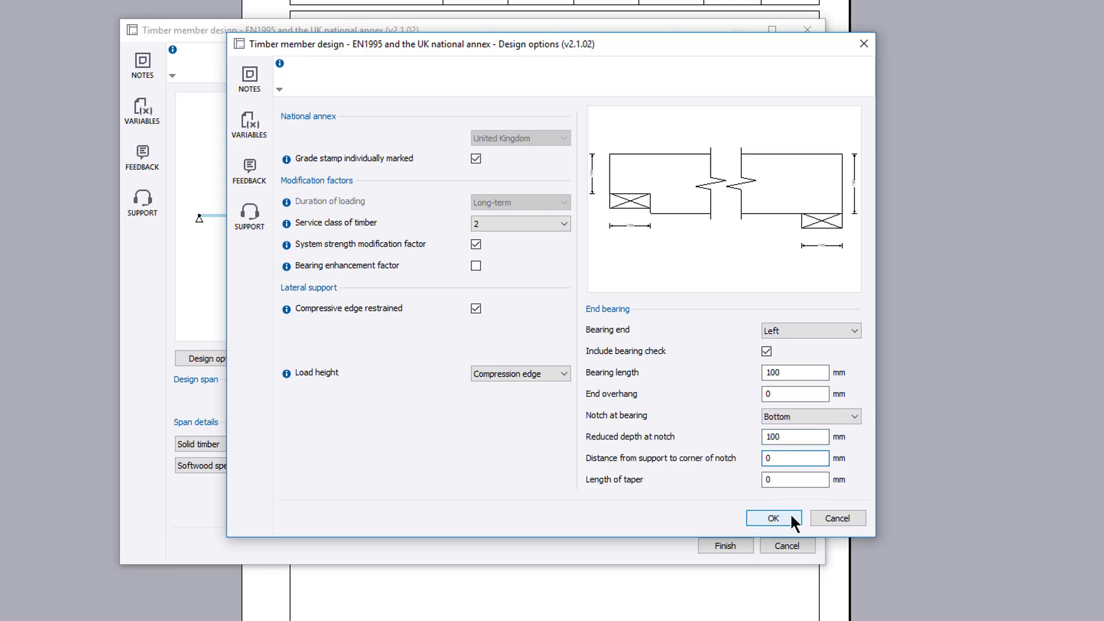
pyautogui.click(773, 518)
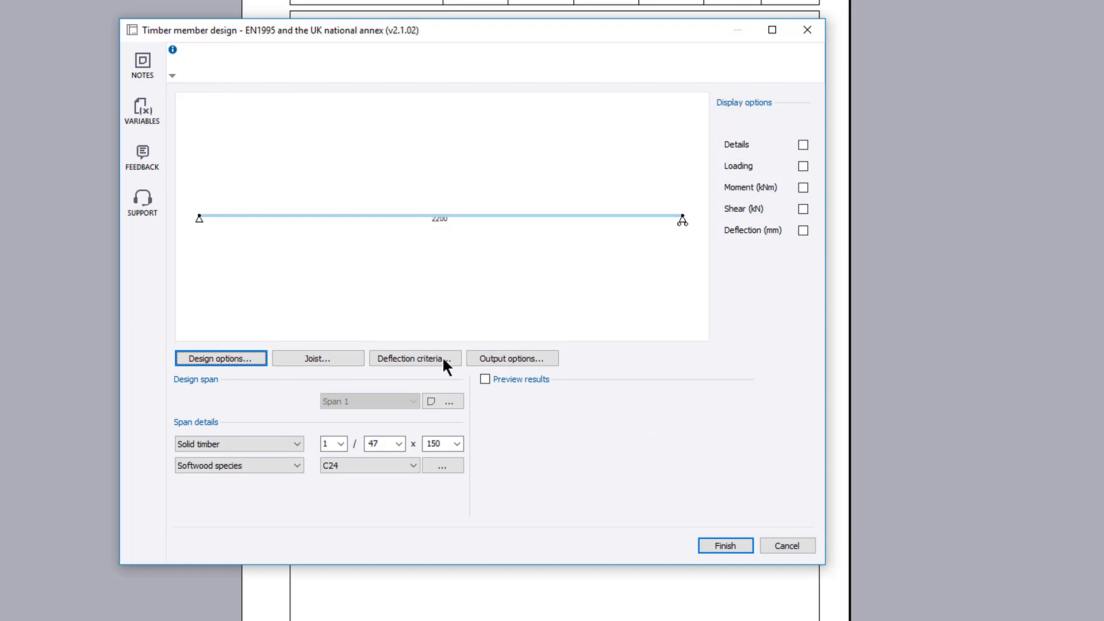
# Step: Review the deflection criteria unchanged, then turn on Preview results to show all checks passing
pyautogui.click(411, 359)
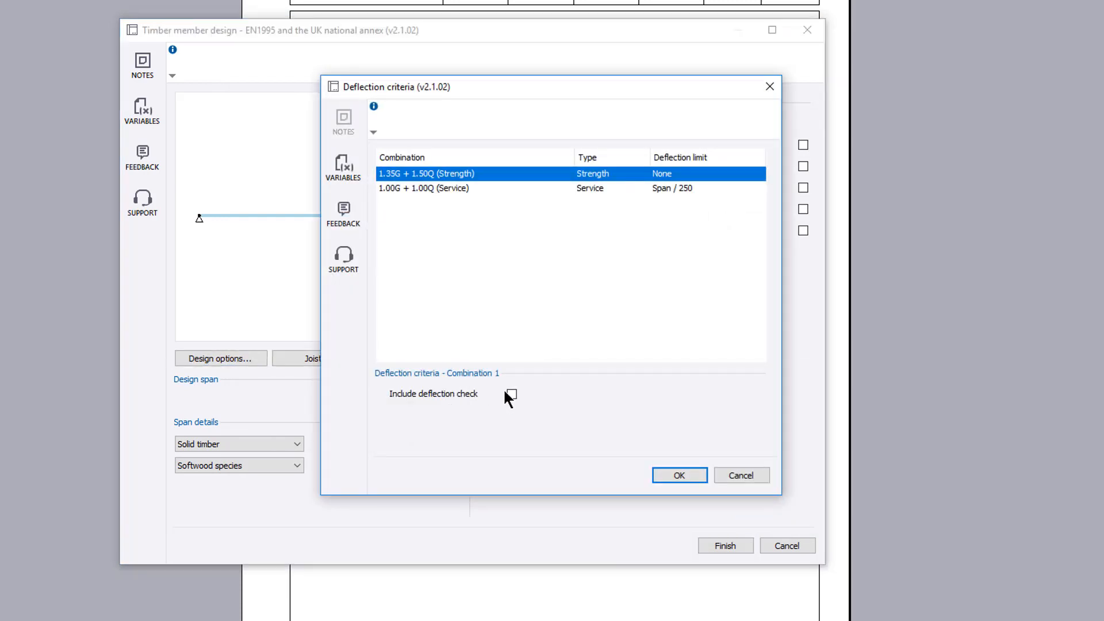
pyautogui.click(679, 475)
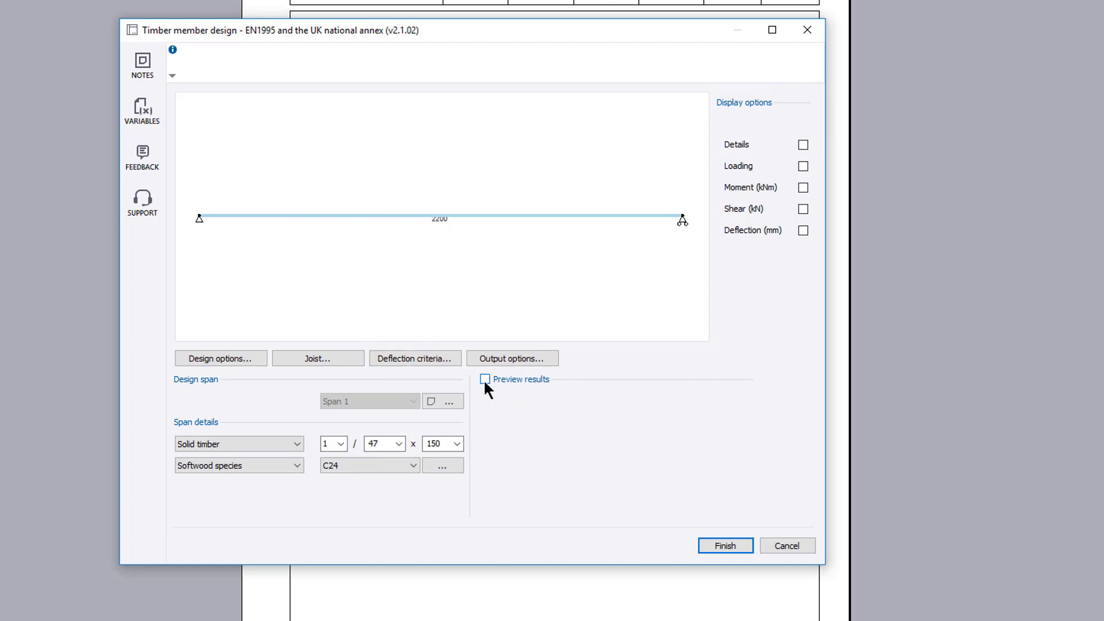
pyautogui.click(484, 378)
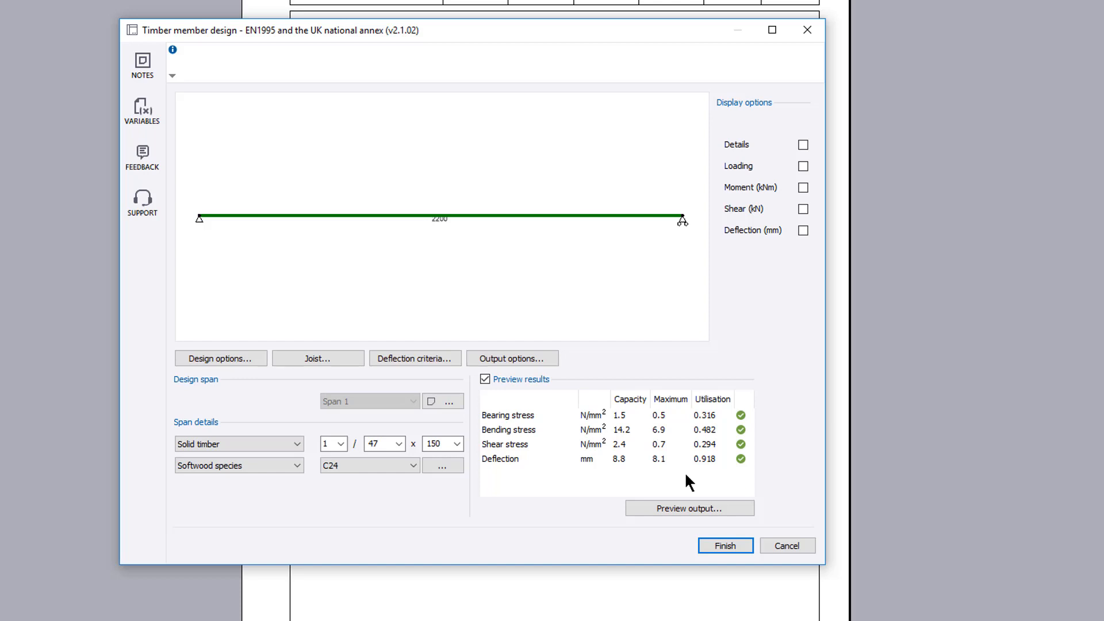
pyautogui.moveTo(543, 363)
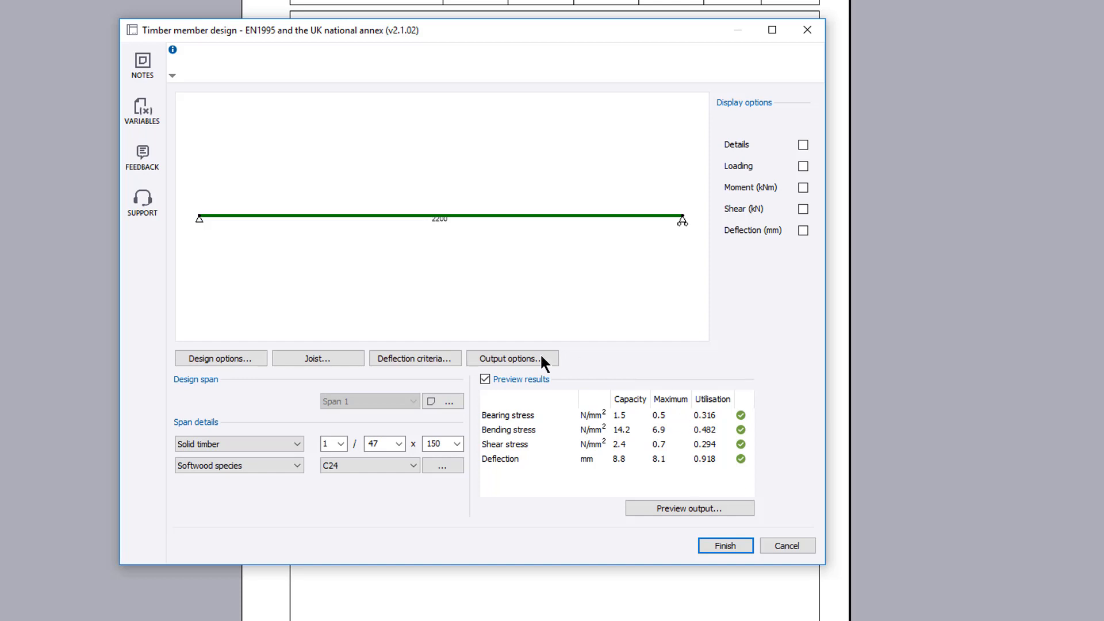
pyautogui.click(510, 359)
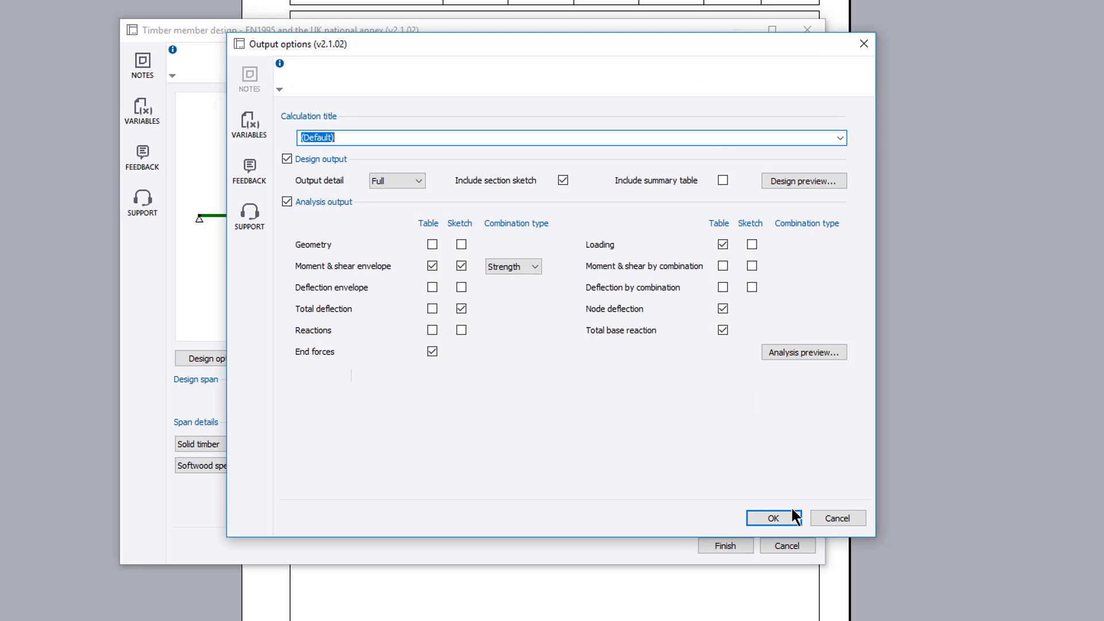
pyautogui.click(773, 518)
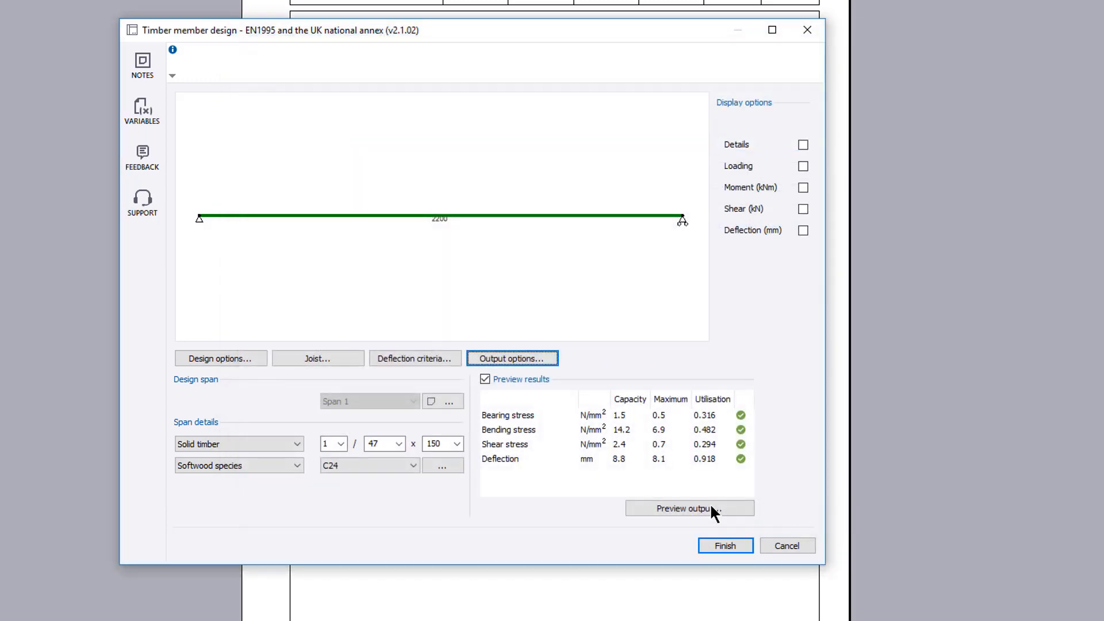
pyautogui.click(687, 508)
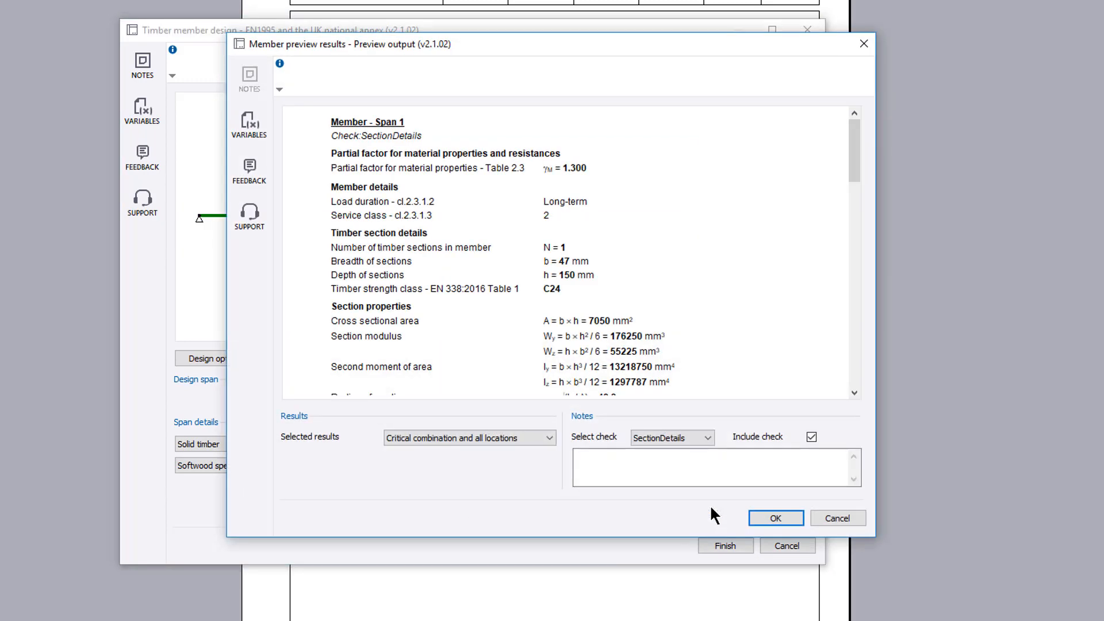
pyautogui.click(548, 437)
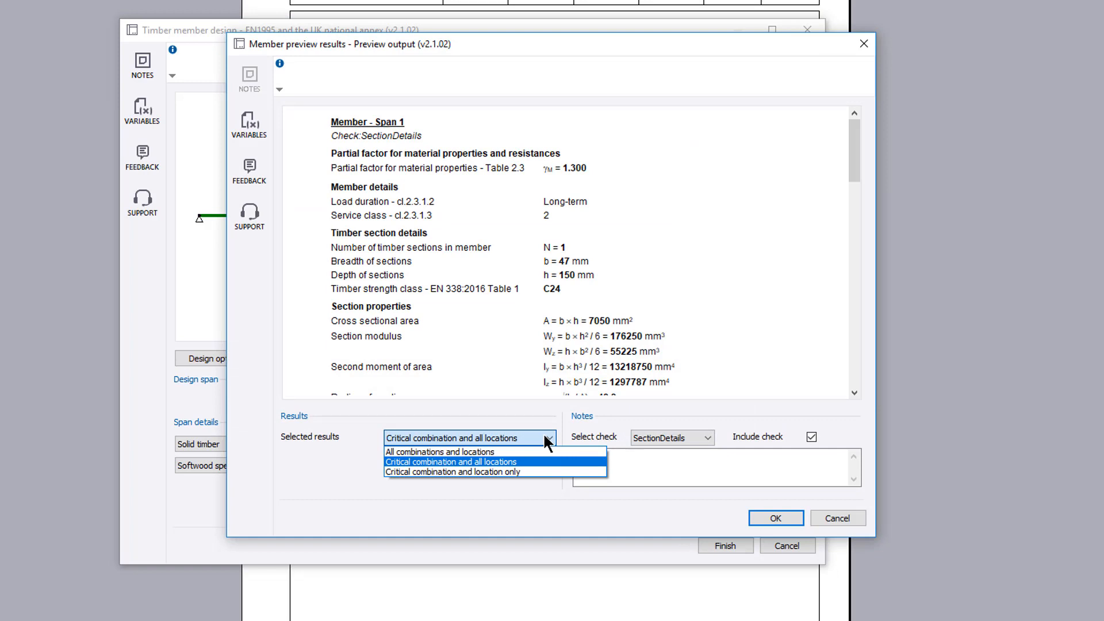
pyautogui.click(451, 461)
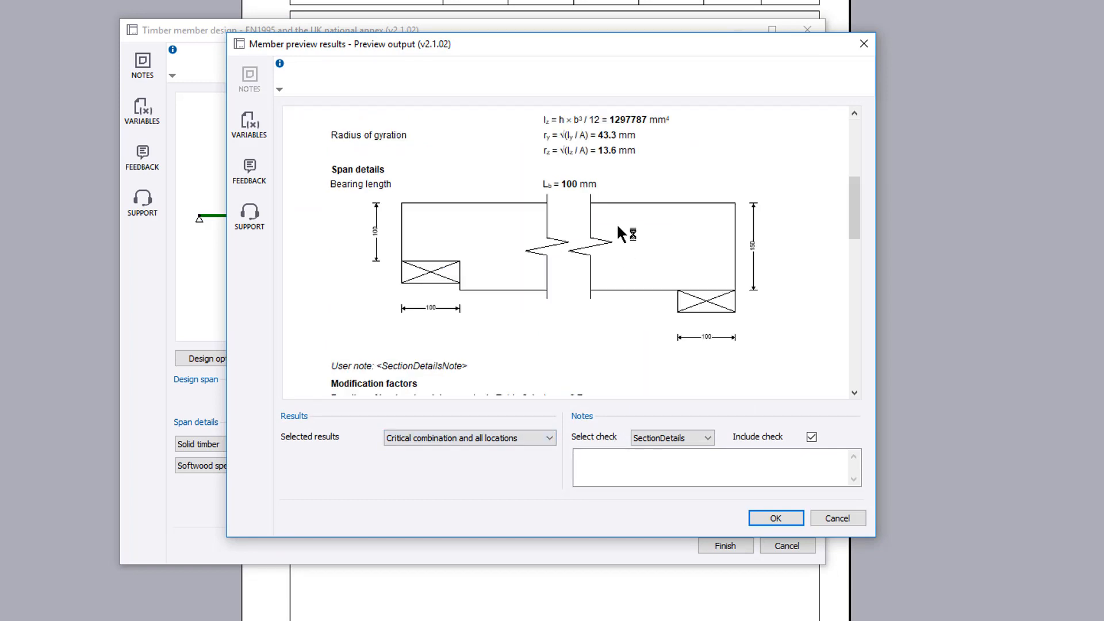
pyautogui.scroll(-3)
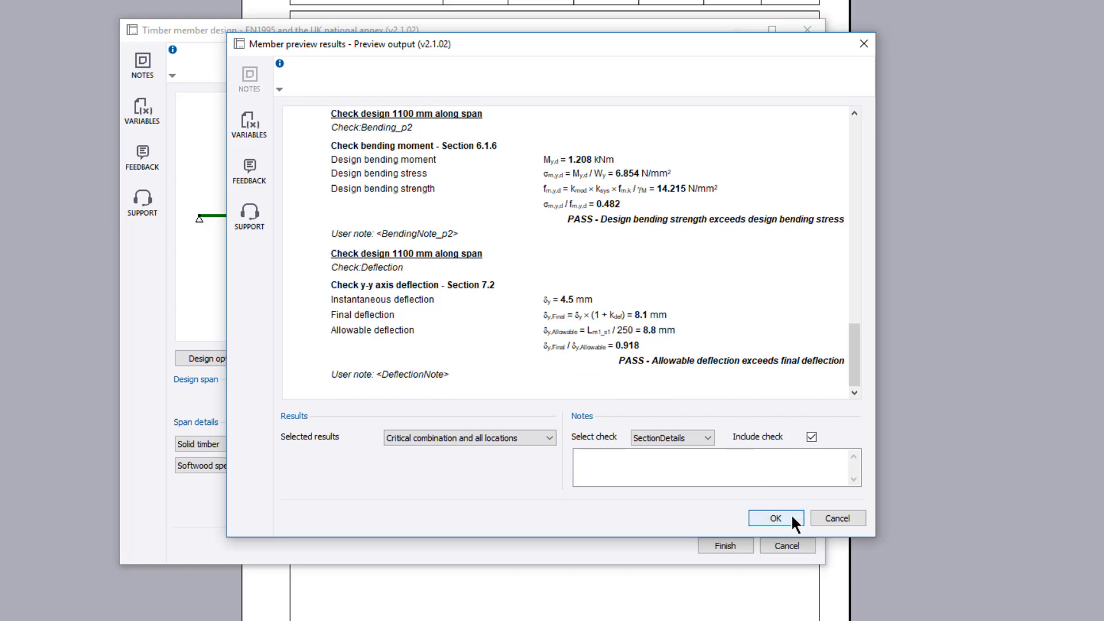
pyautogui.click(775, 518)
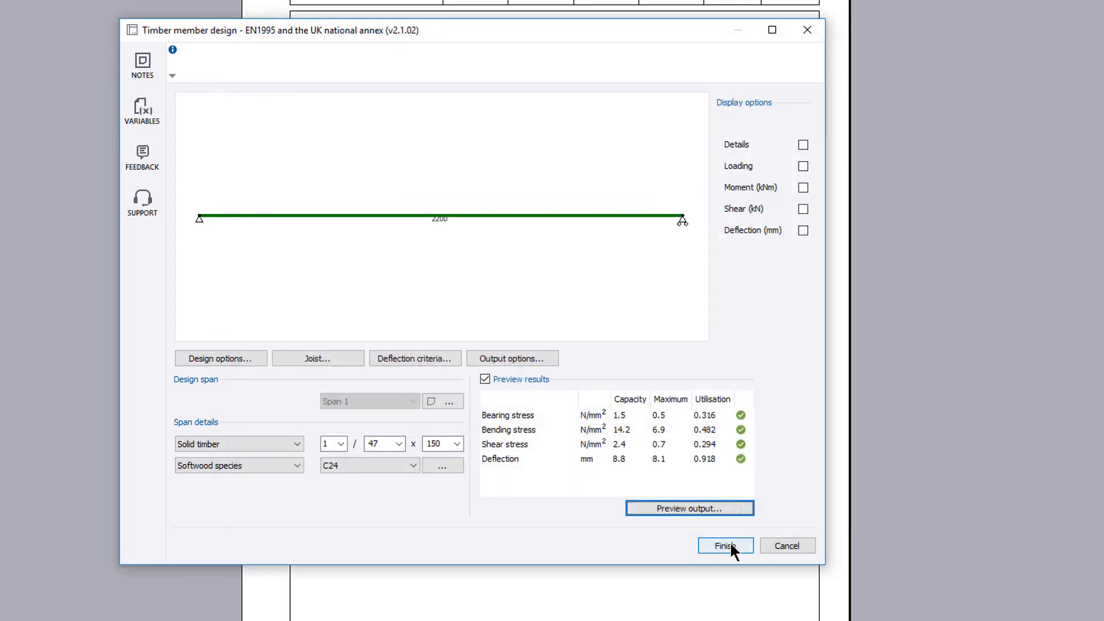
# Step: Finish the design and scroll through the generated five-page calculation output
pyautogui.click(726, 545)
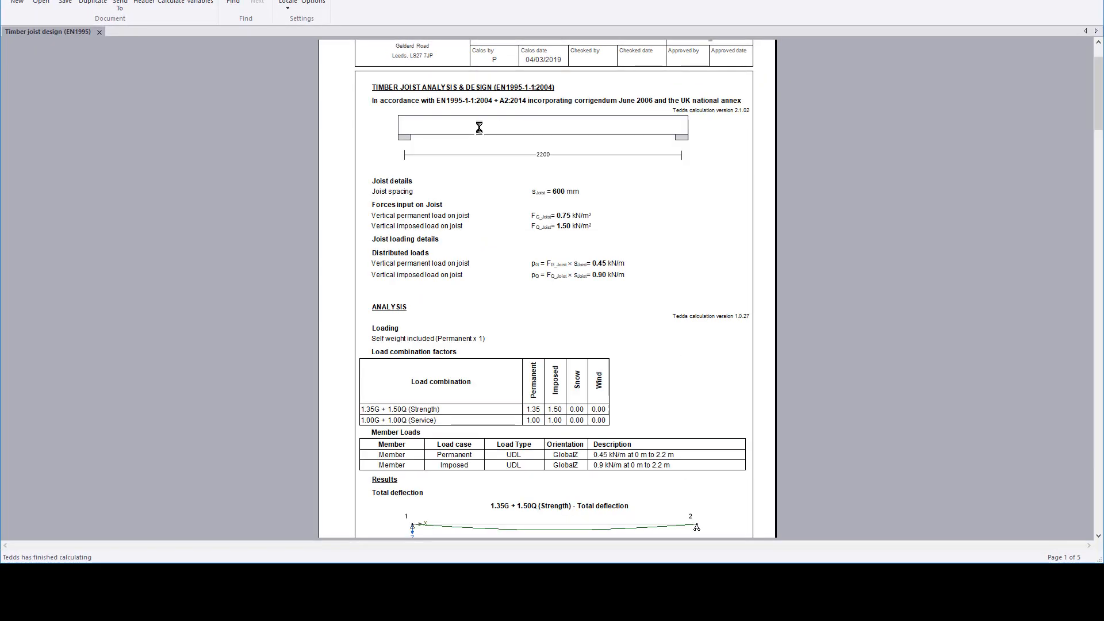
pyautogui.scroll(-3)
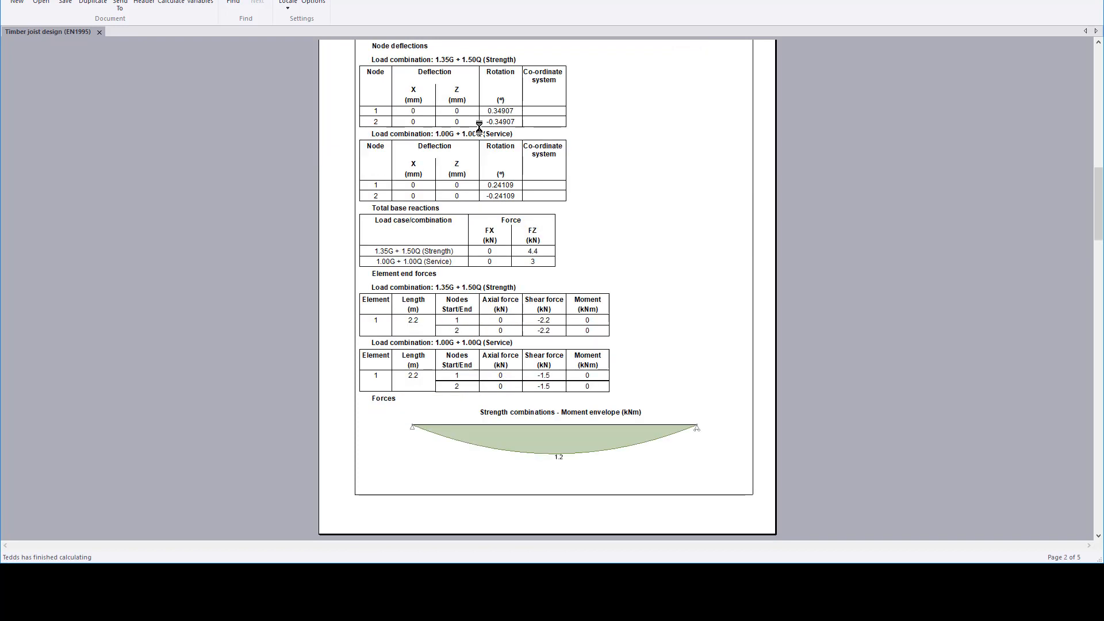
pyautogui.scroll(-3)
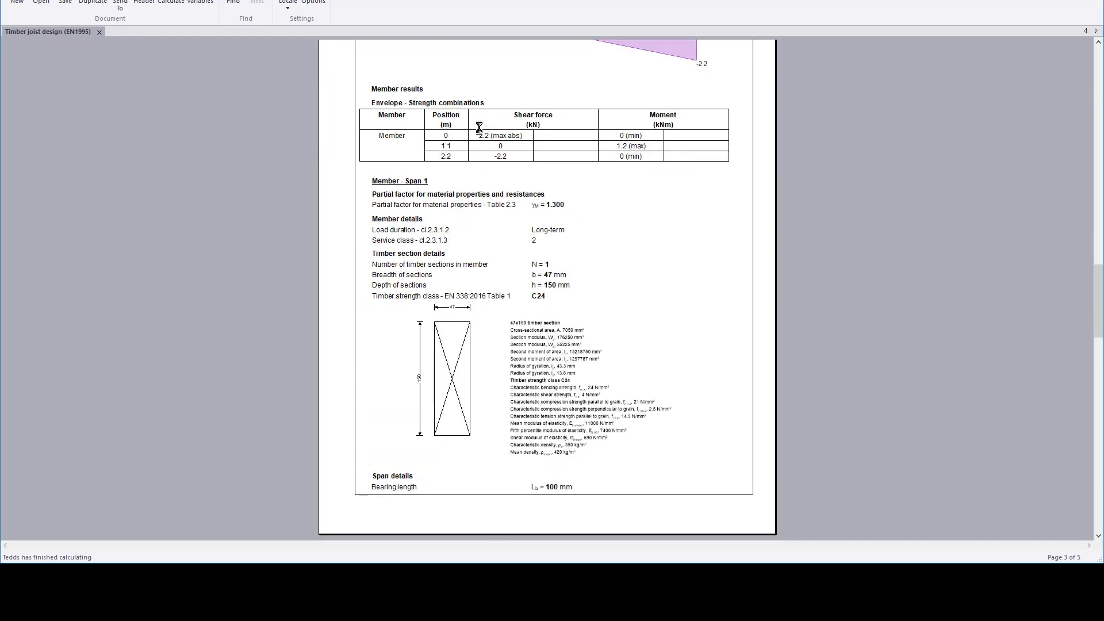
pyautogui.scroll(-3)
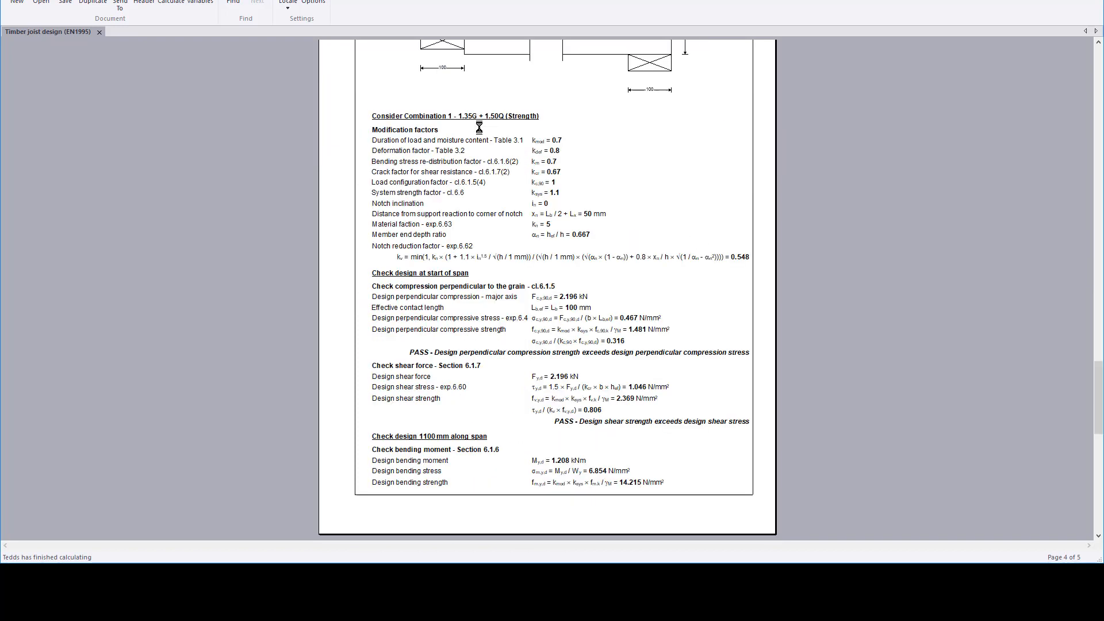